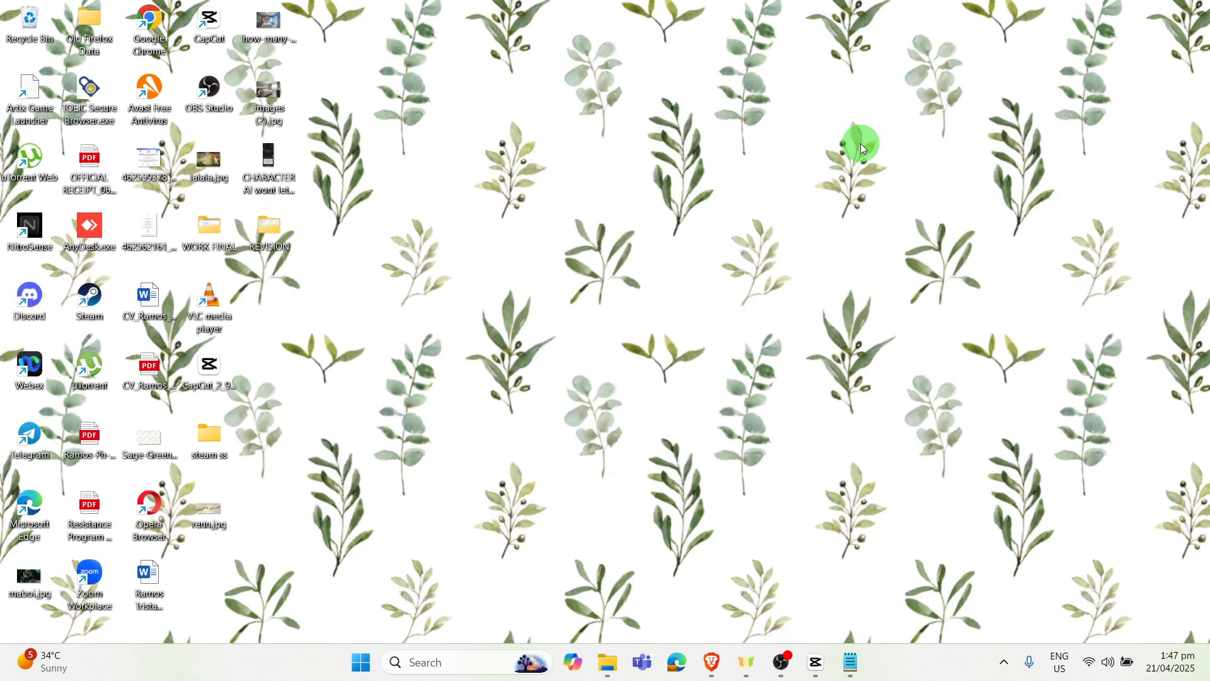
mouse_move(667, 451)
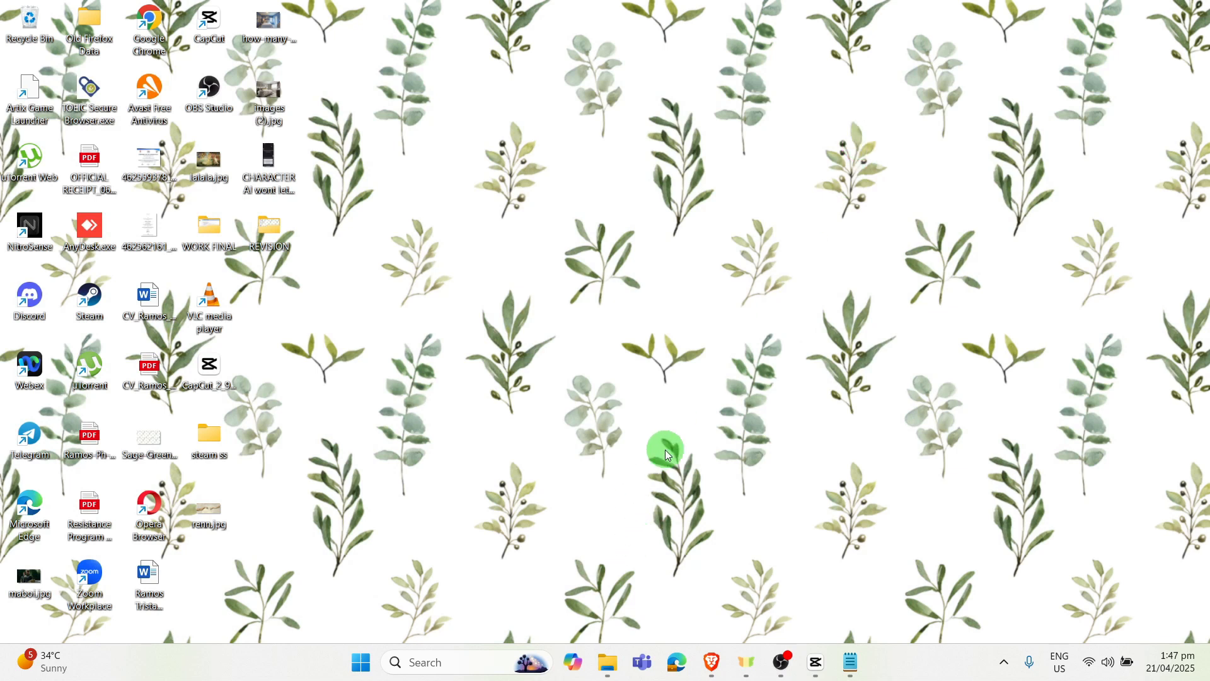
mouse_move(670, 487)
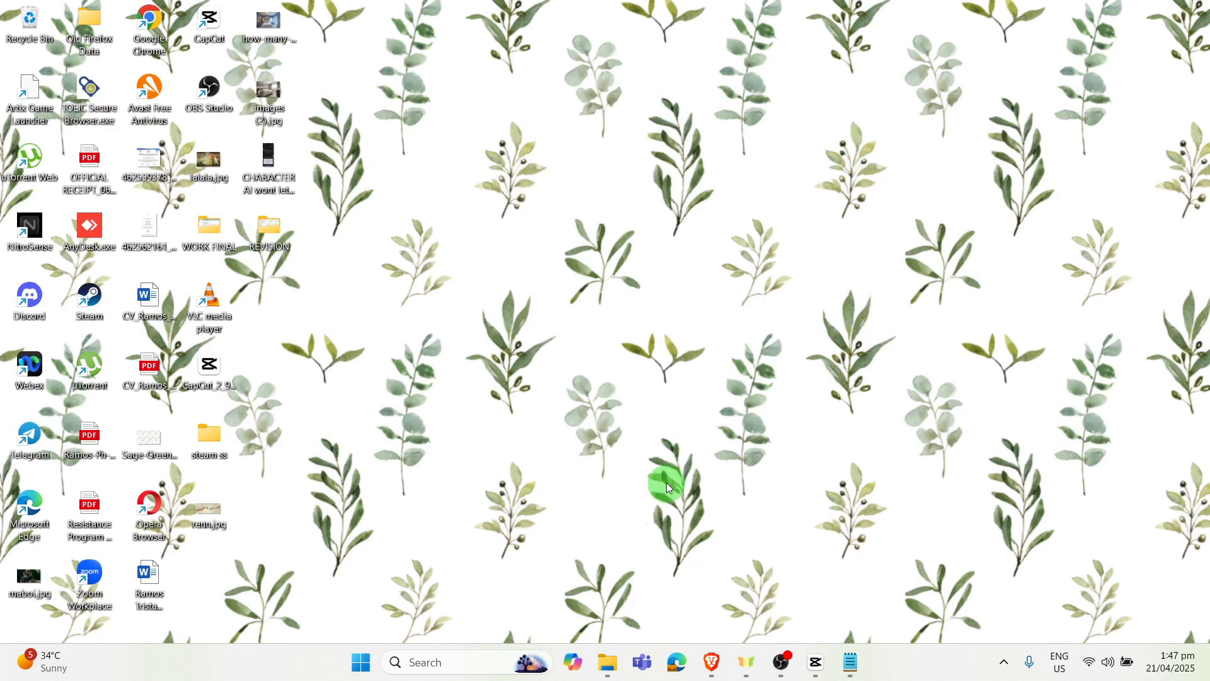
- Search 'settings' from Start and launch the Settings app
left_click(360, 662)
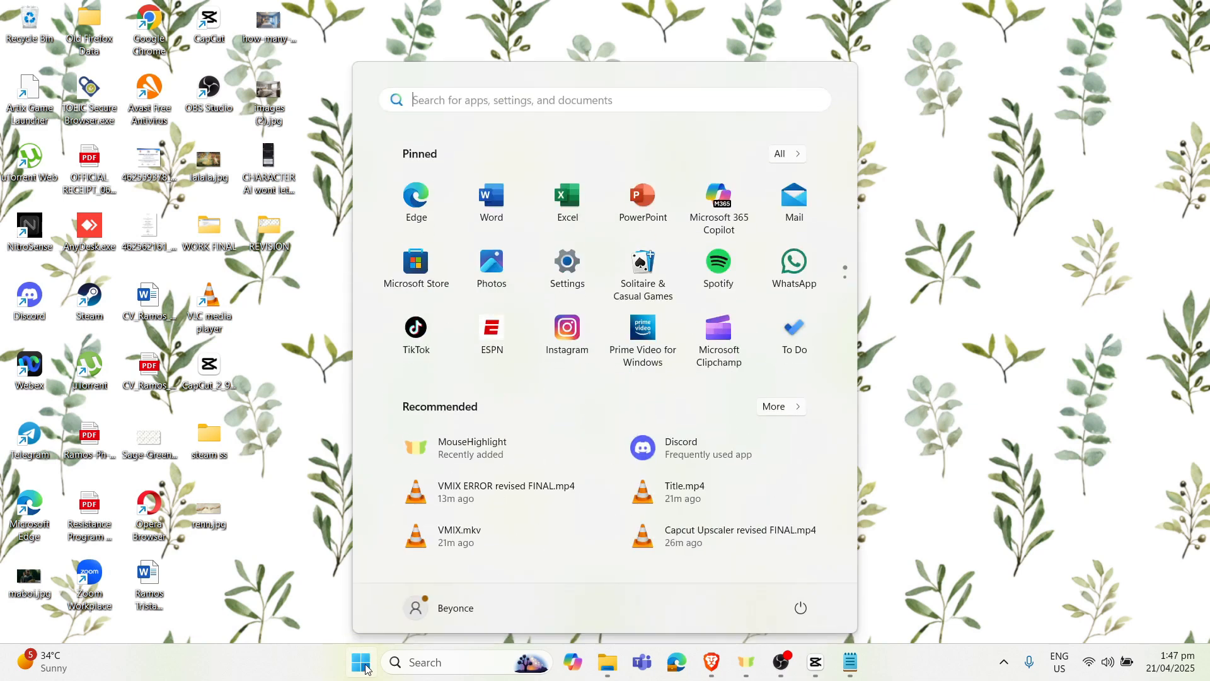
mouse_move(392, 637)
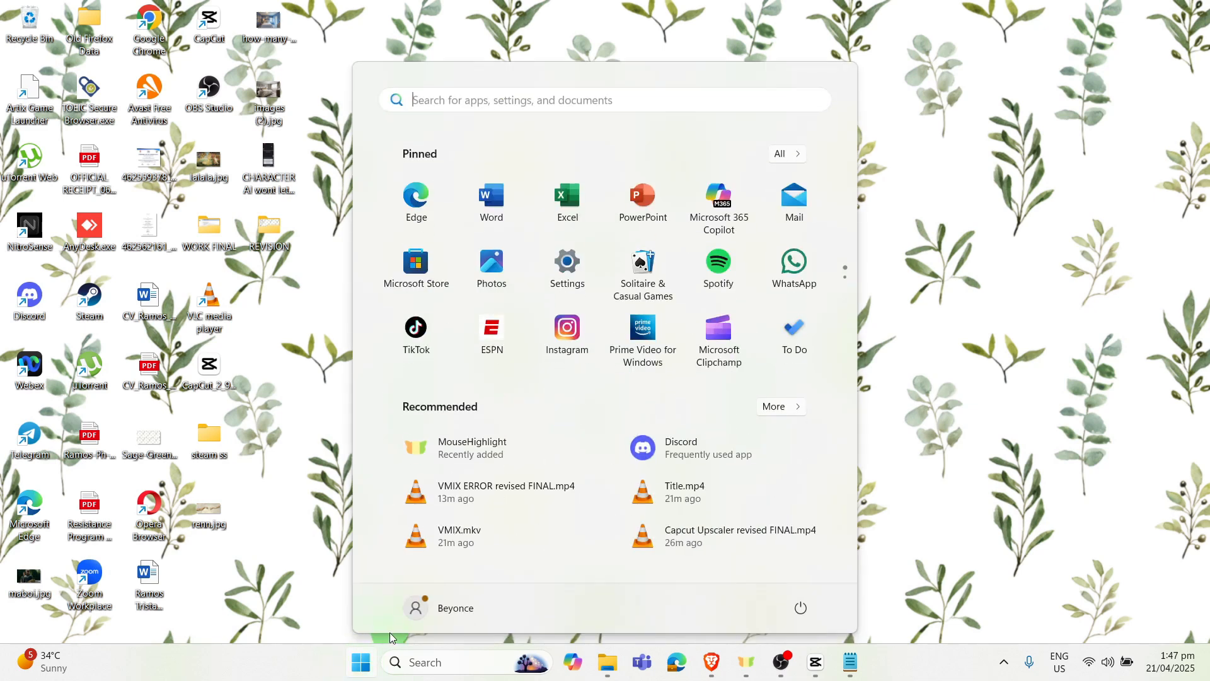
type("xbox")
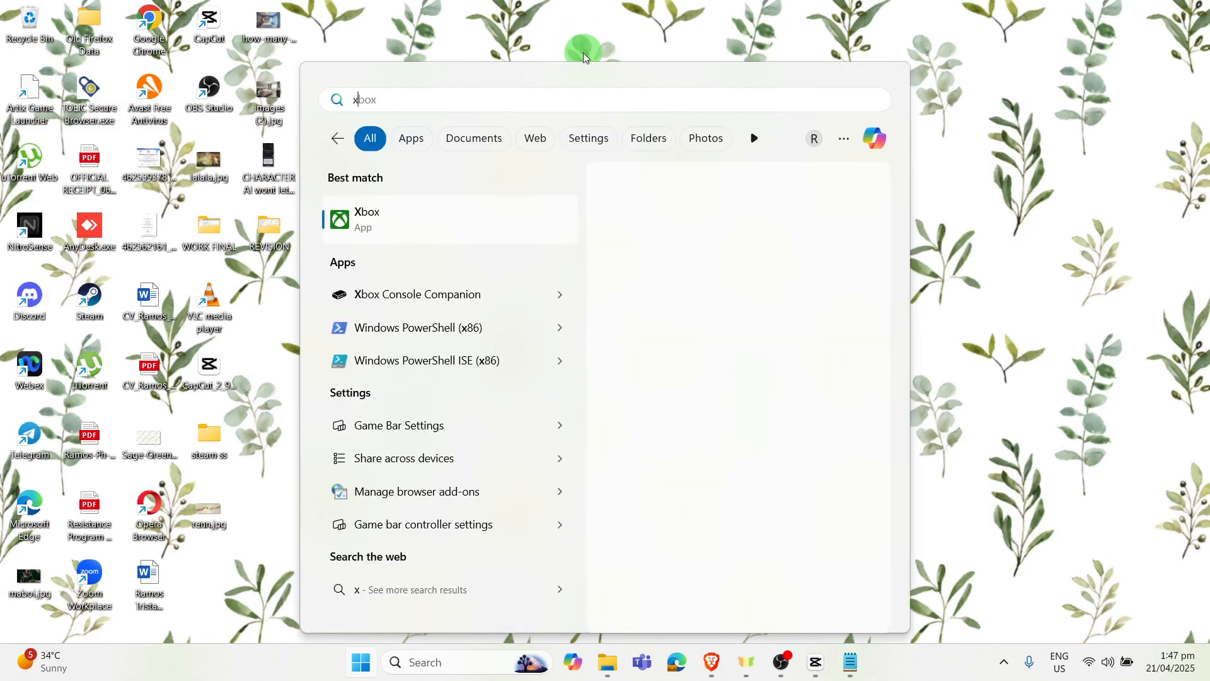
type("settings")
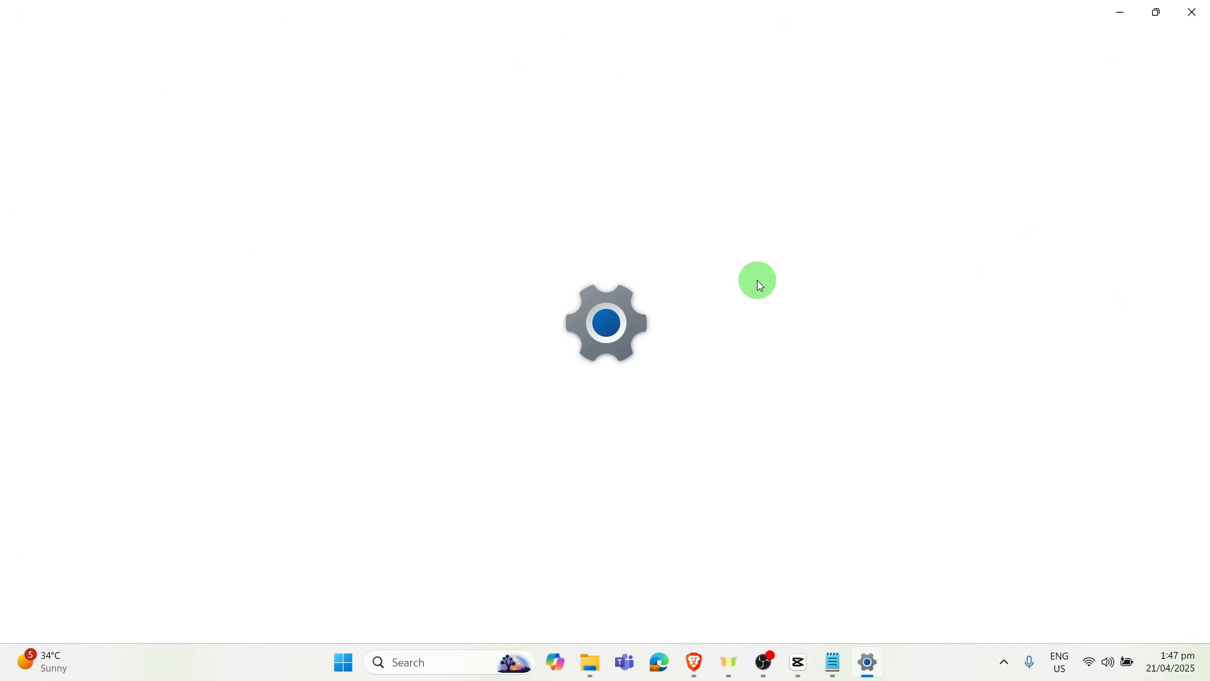
- Go to the Personalization > Background page
left_click(867, 662)
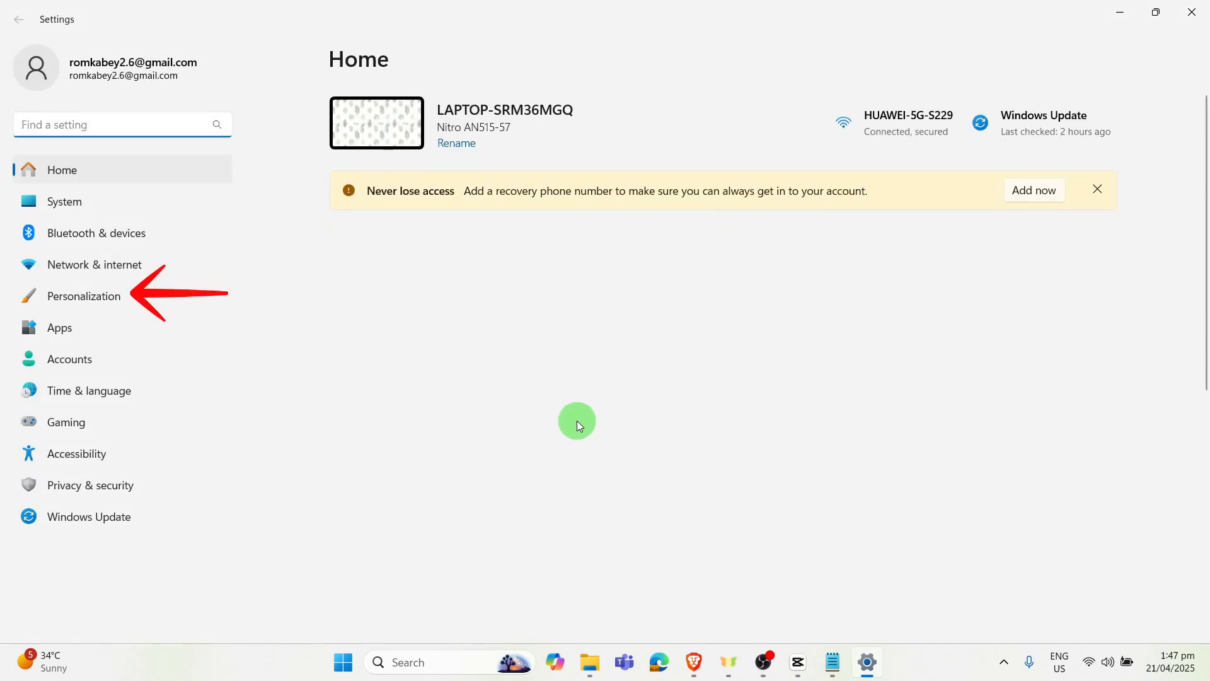
left_click(111, 294)
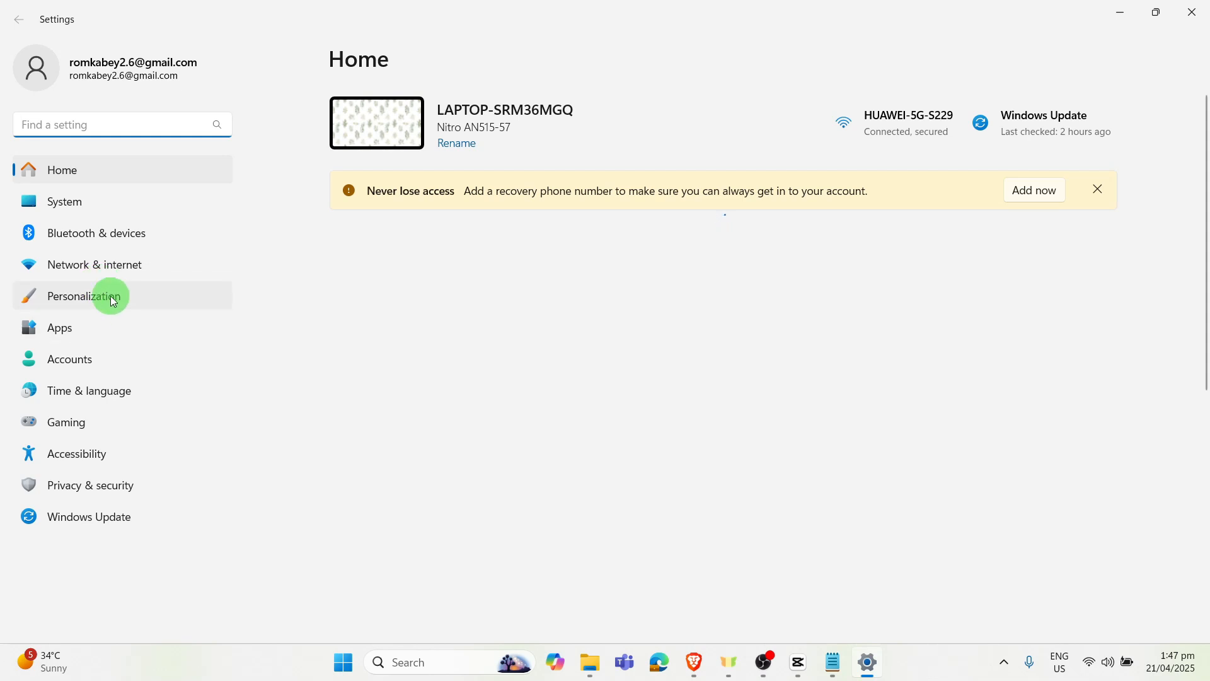
left_click(83, 294)
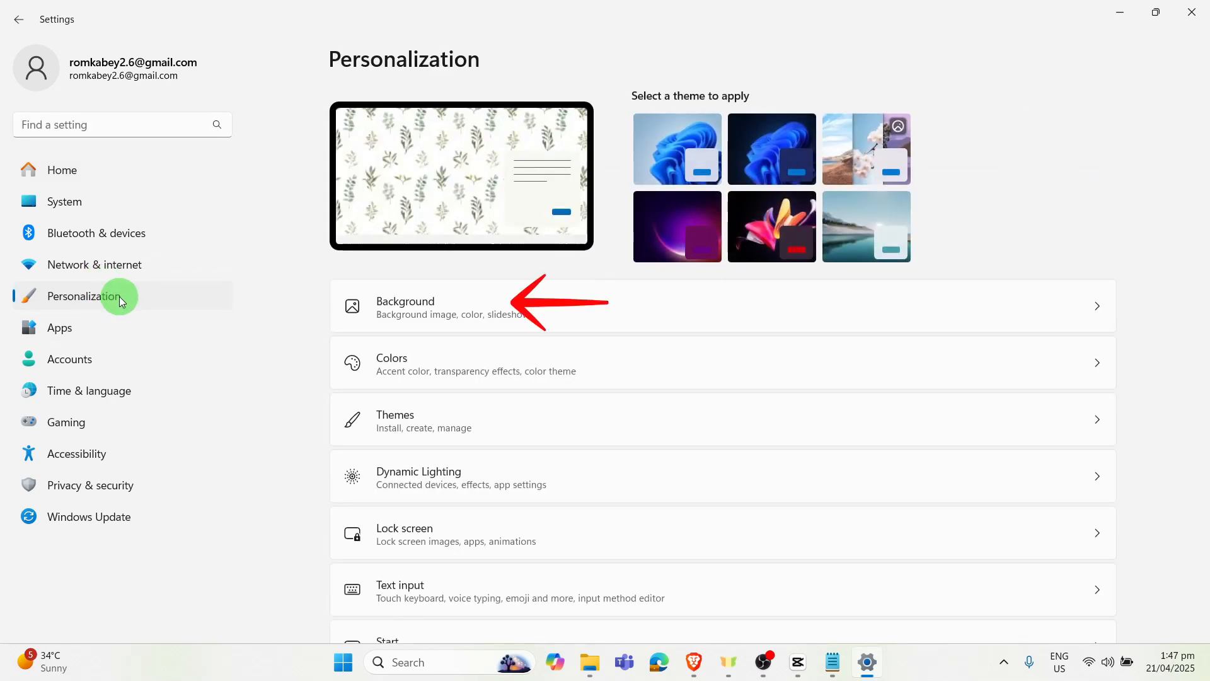
mouse_move(420, 286)
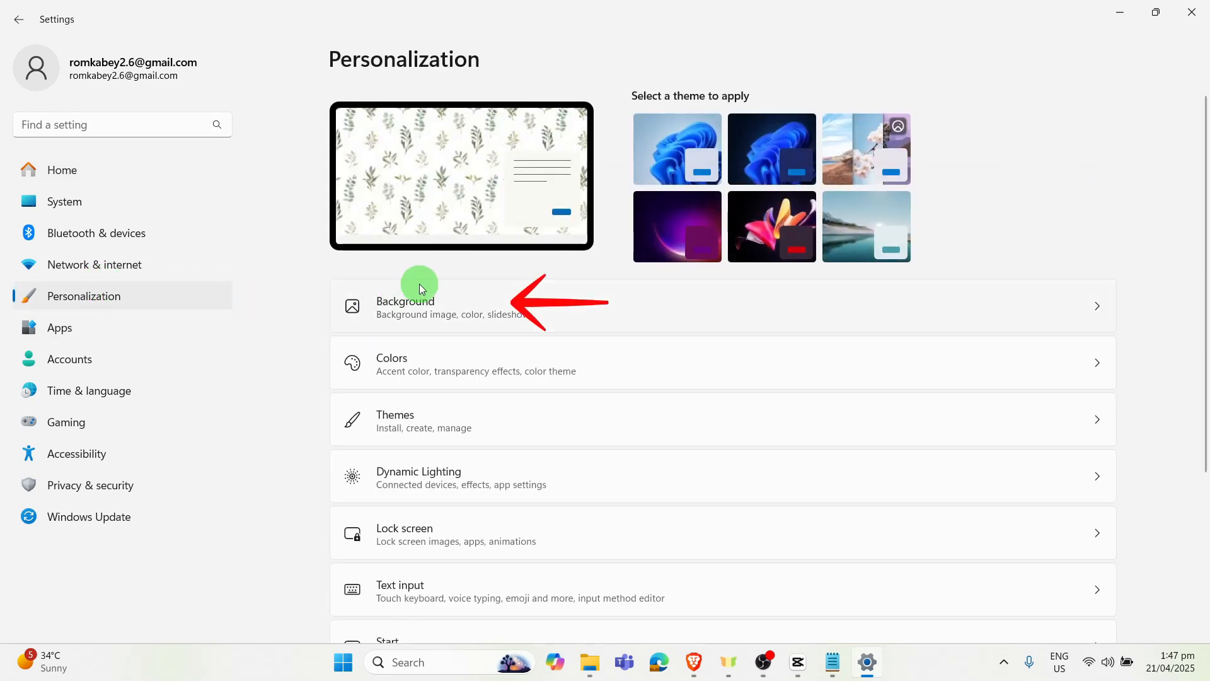
left_click(406, 305)
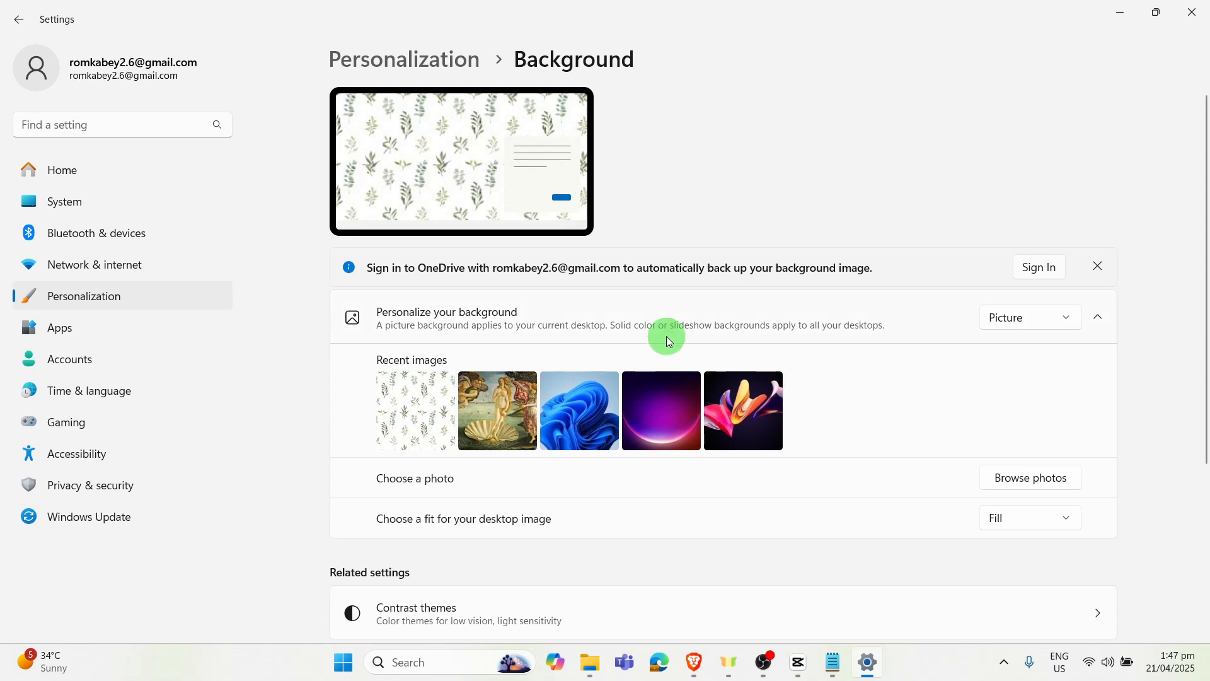
mouse_move(1037, 333)
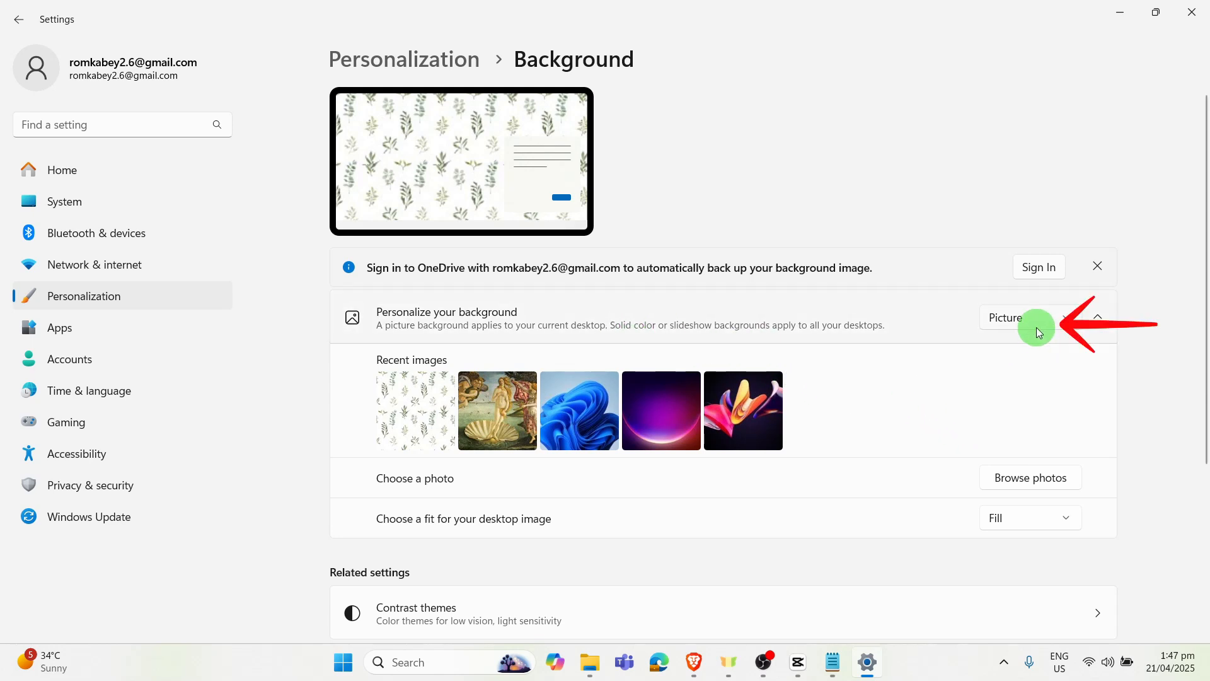
- Choose Windows spotlight in the Personalize your background dropdown
left_click(1037, 318)
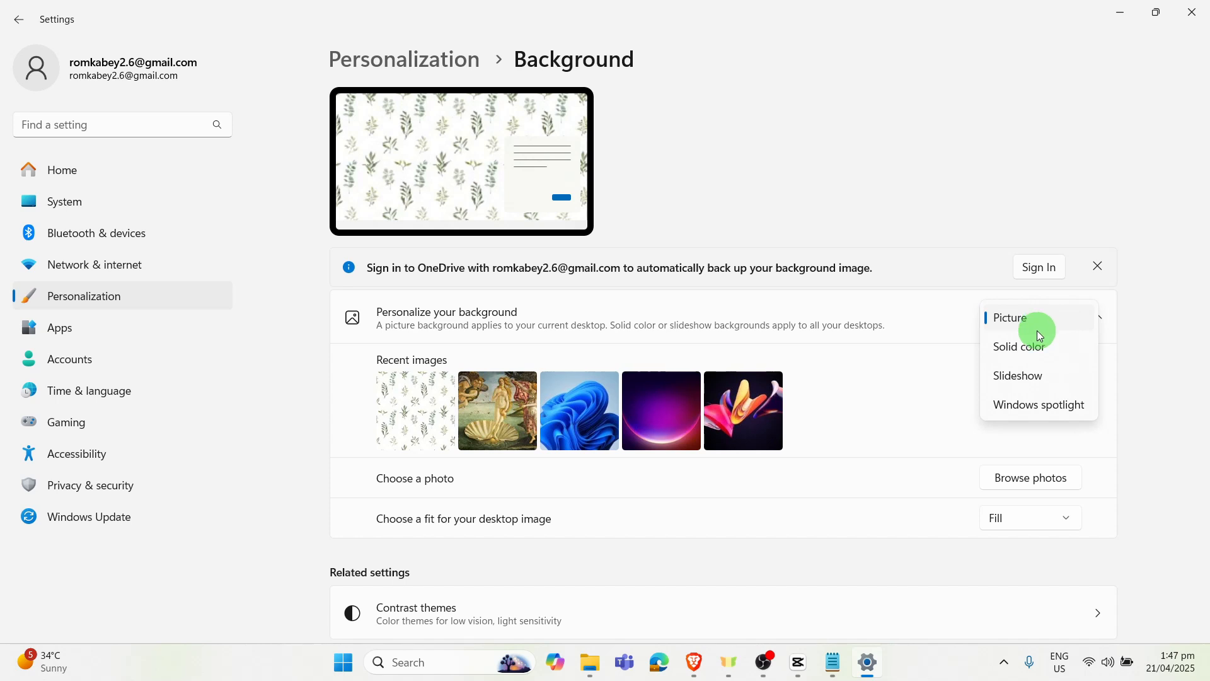
mouse_move(825, 413)
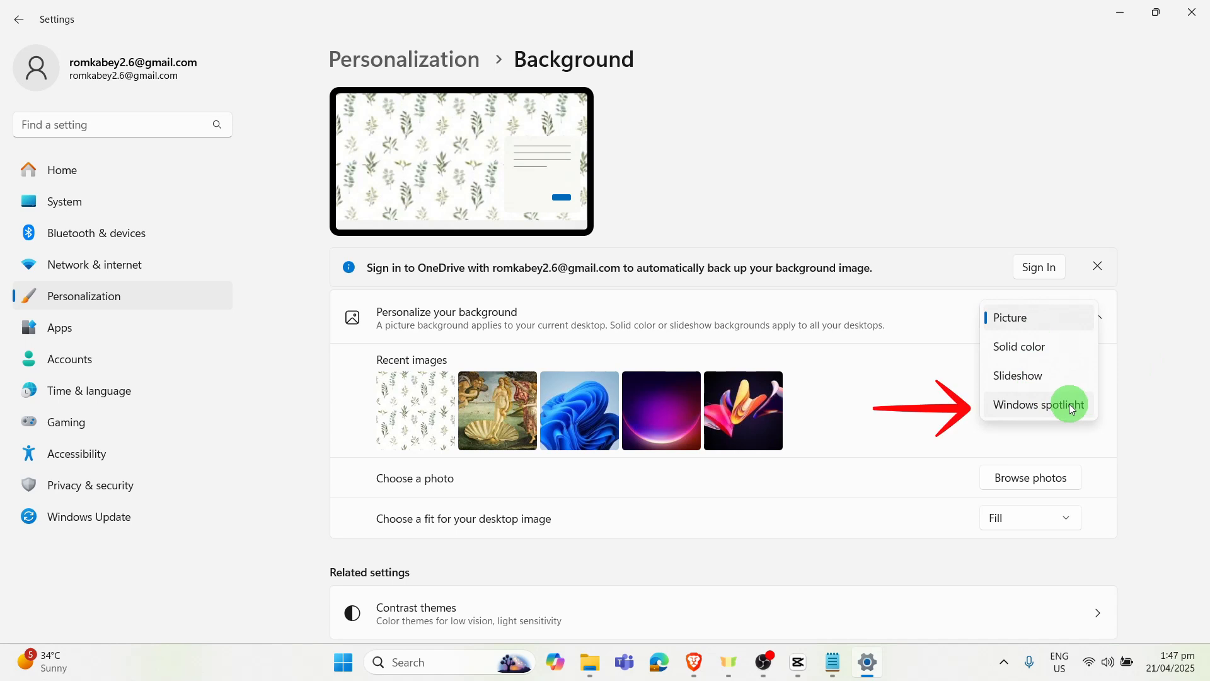
left_click(1038, 403)
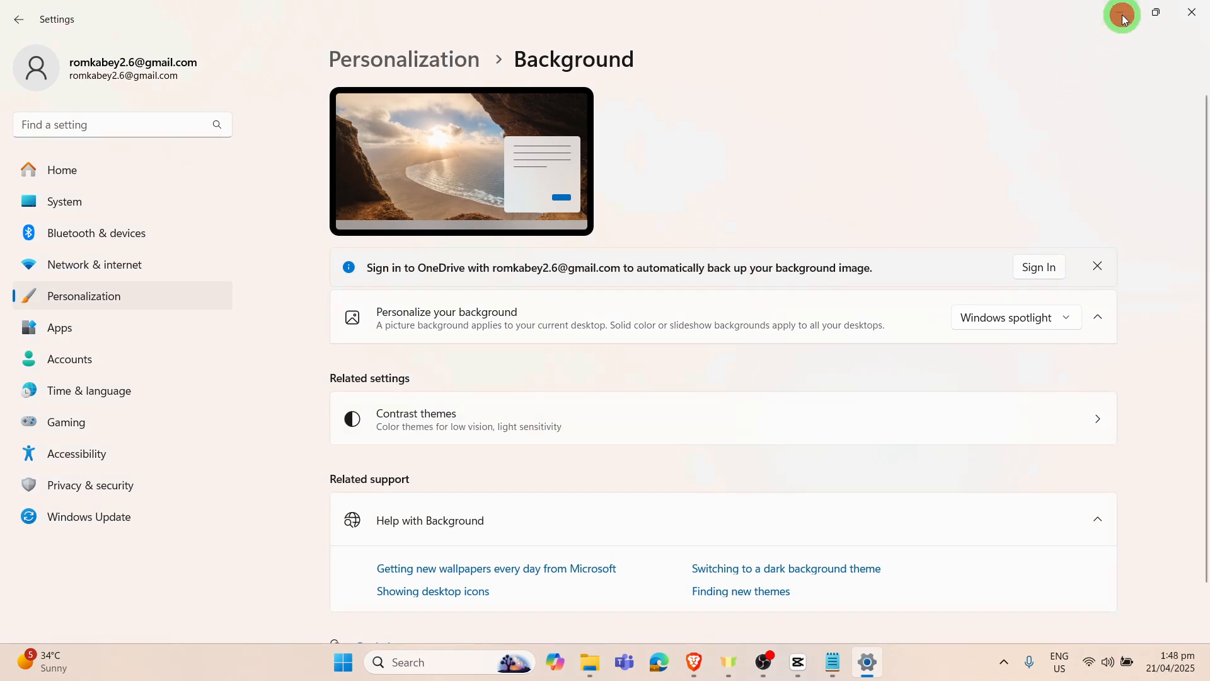
- Minimize Settings to reveal the new spotlight wallpaper on the desktop
left_click(1191, 11)
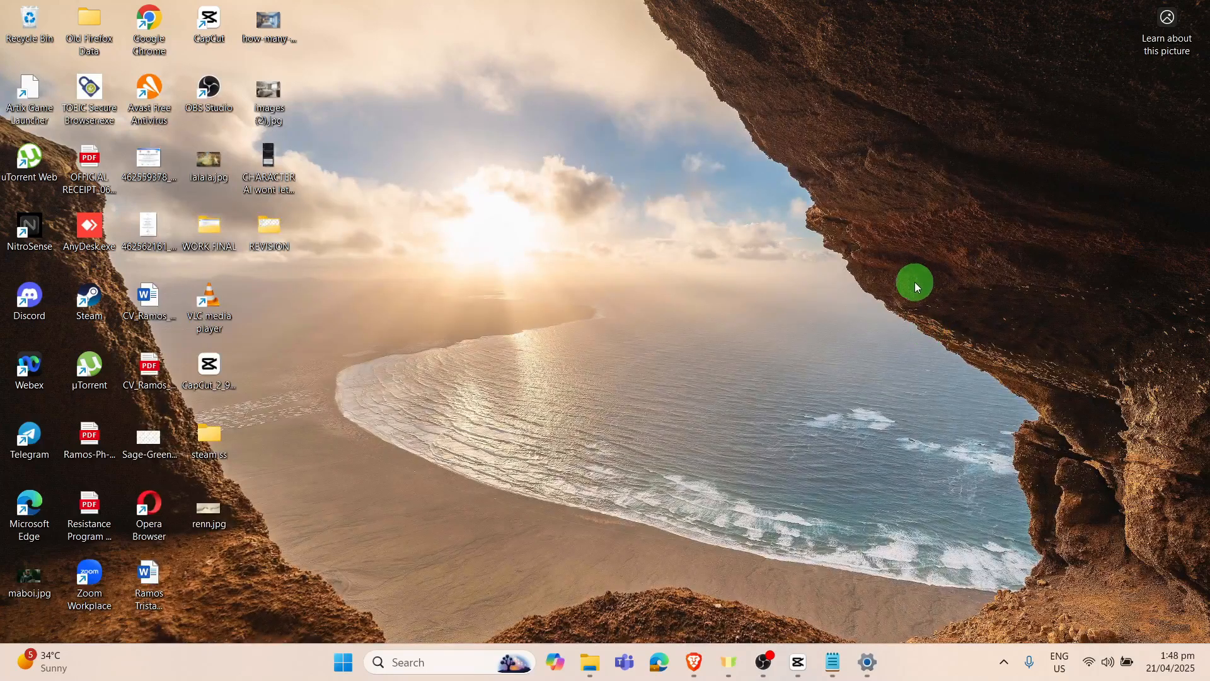
mouse_move(718, 560)
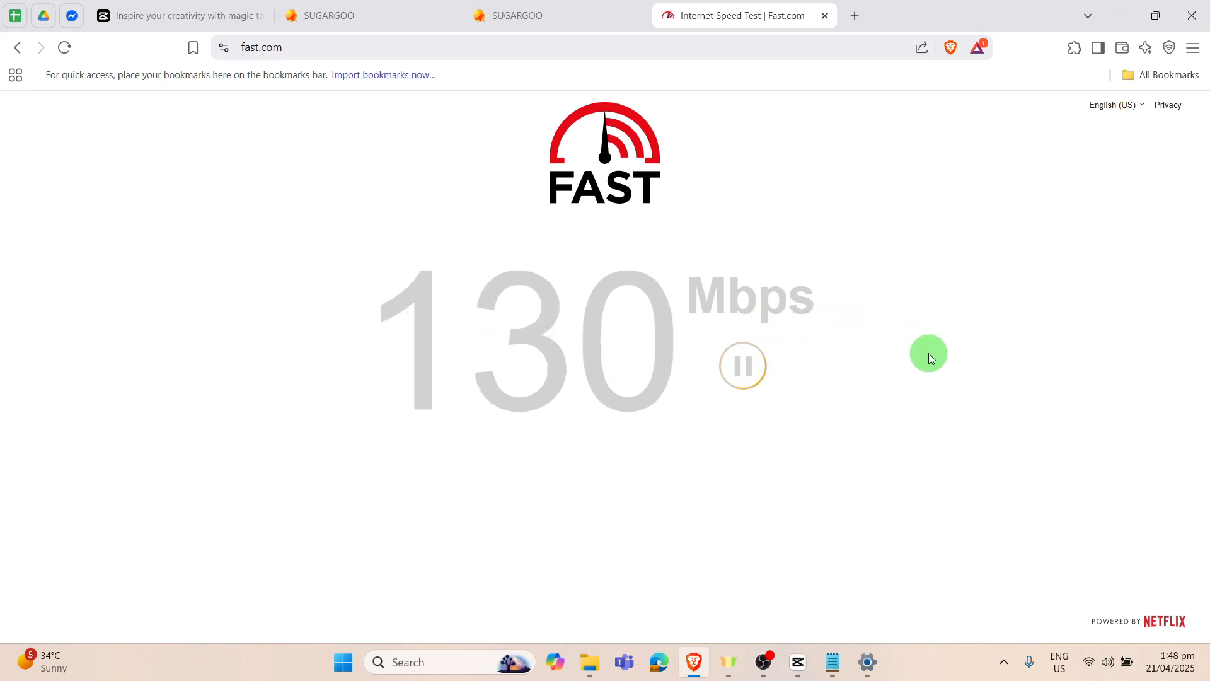
mouse_move(739, 449)
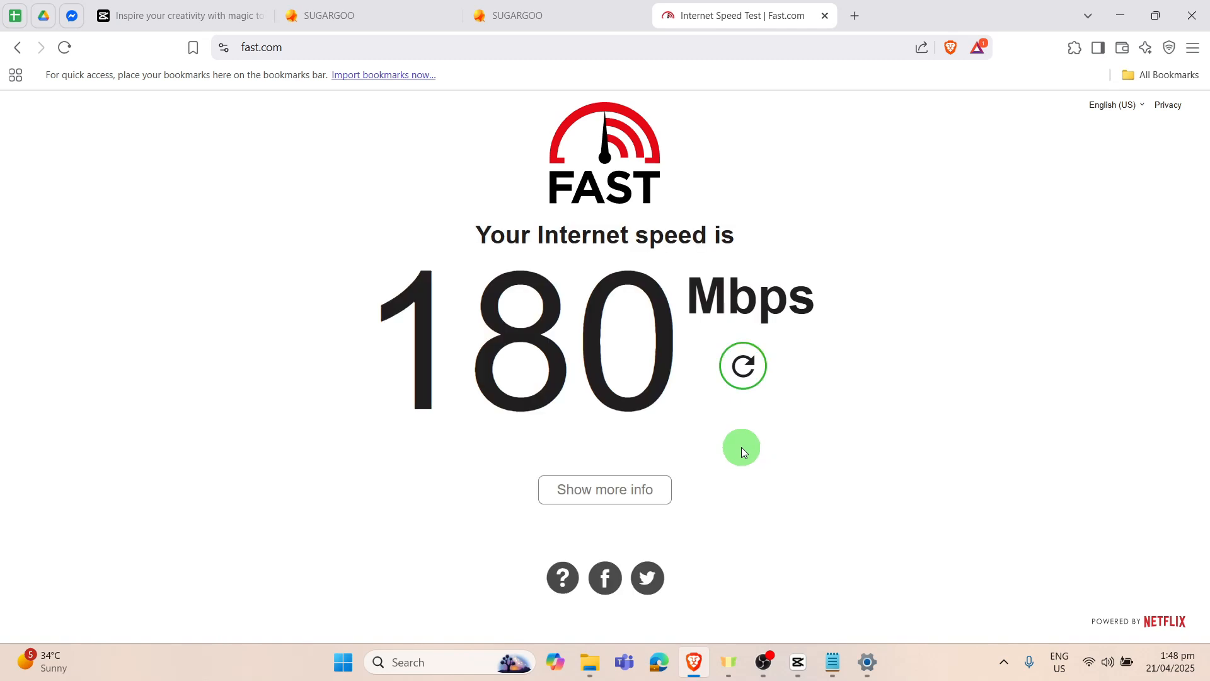
mouse_move(736, 449)
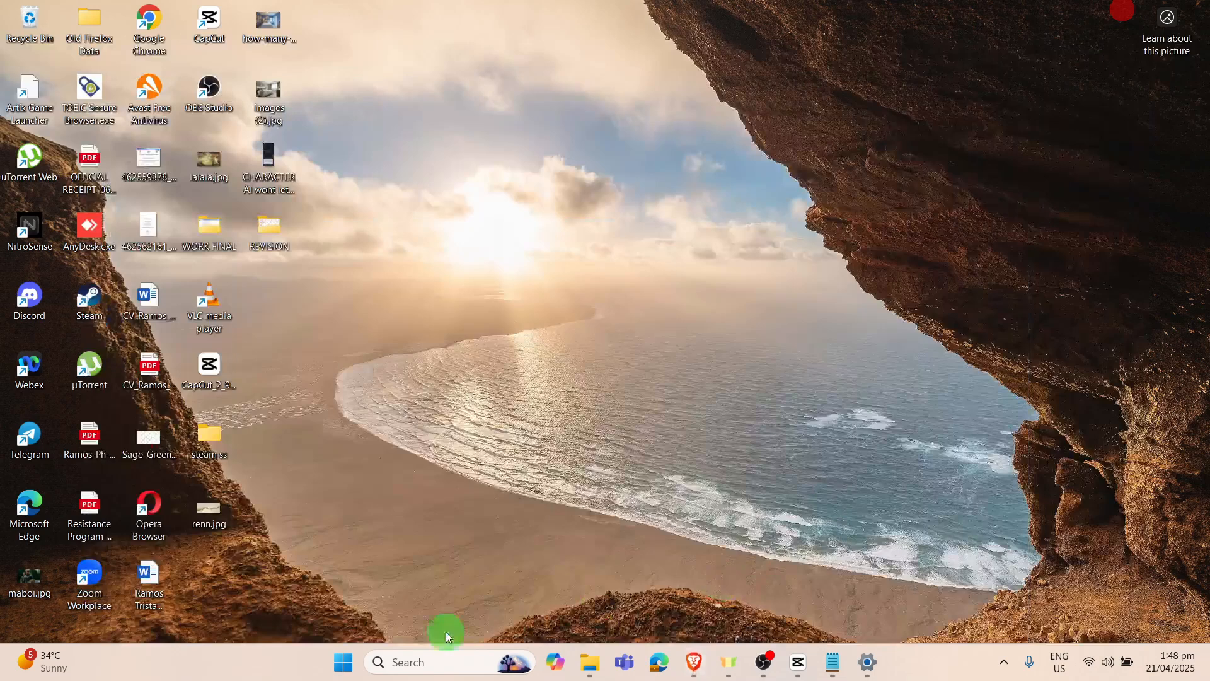
- Restore the Settings window and select Network & internet
left_click(342, 662)
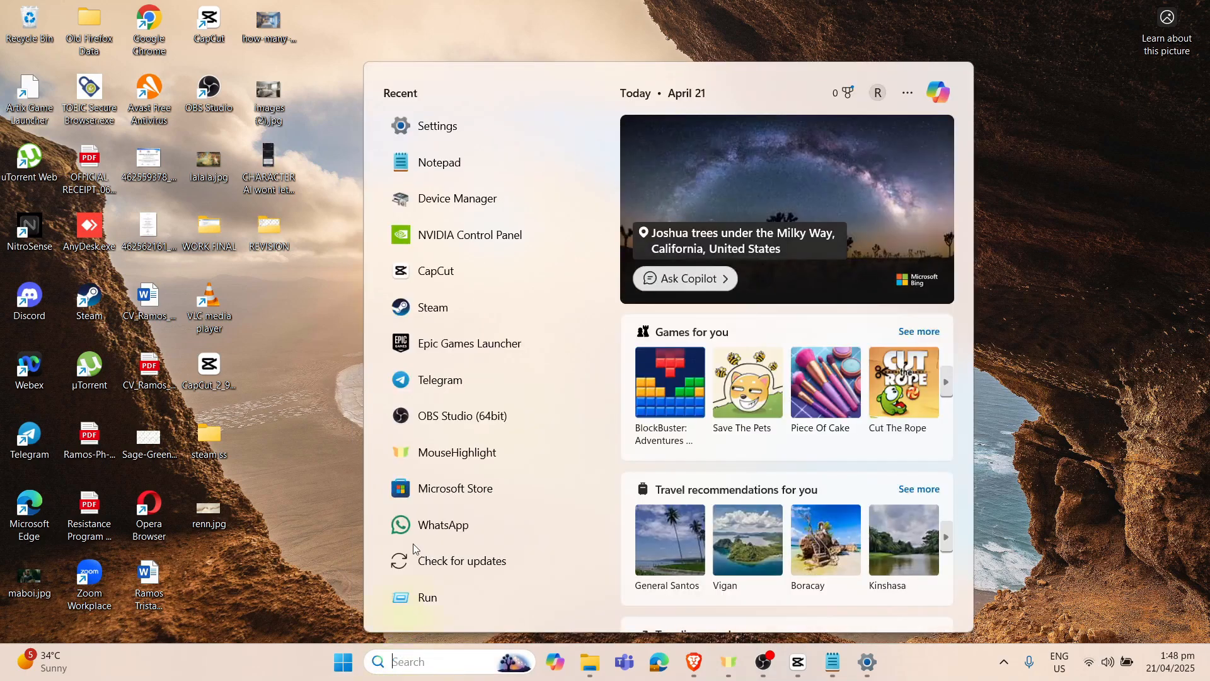
left_click(436, 125)
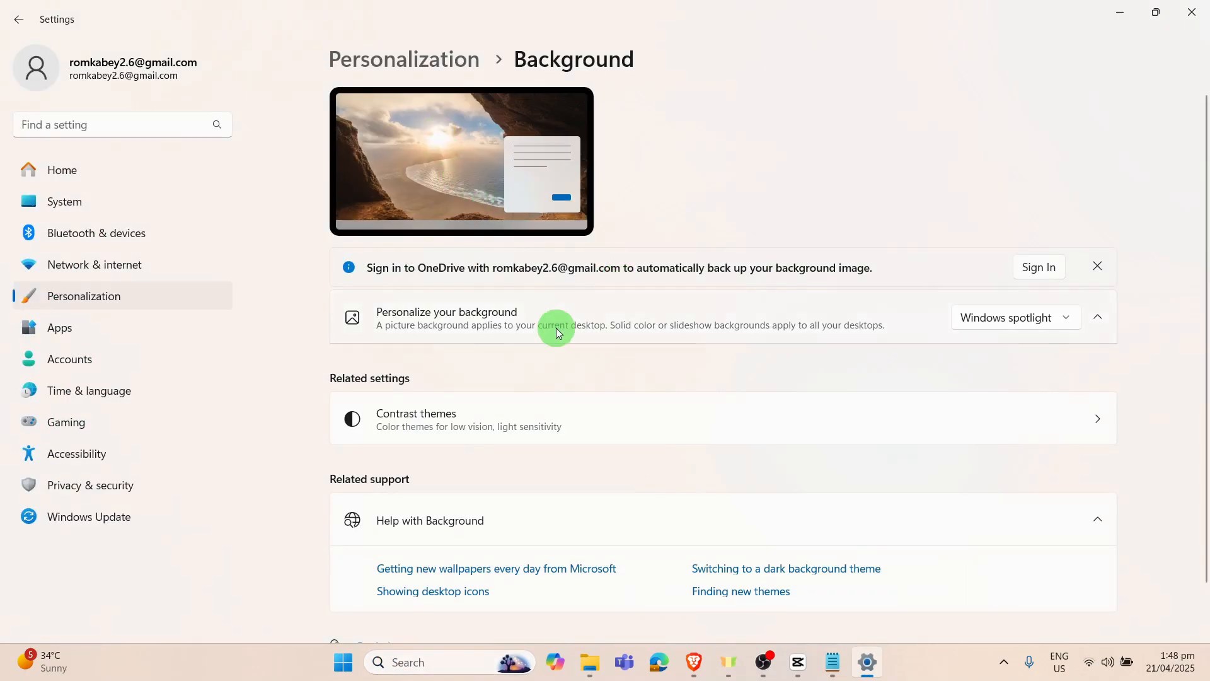
mouse_move(189, 285)
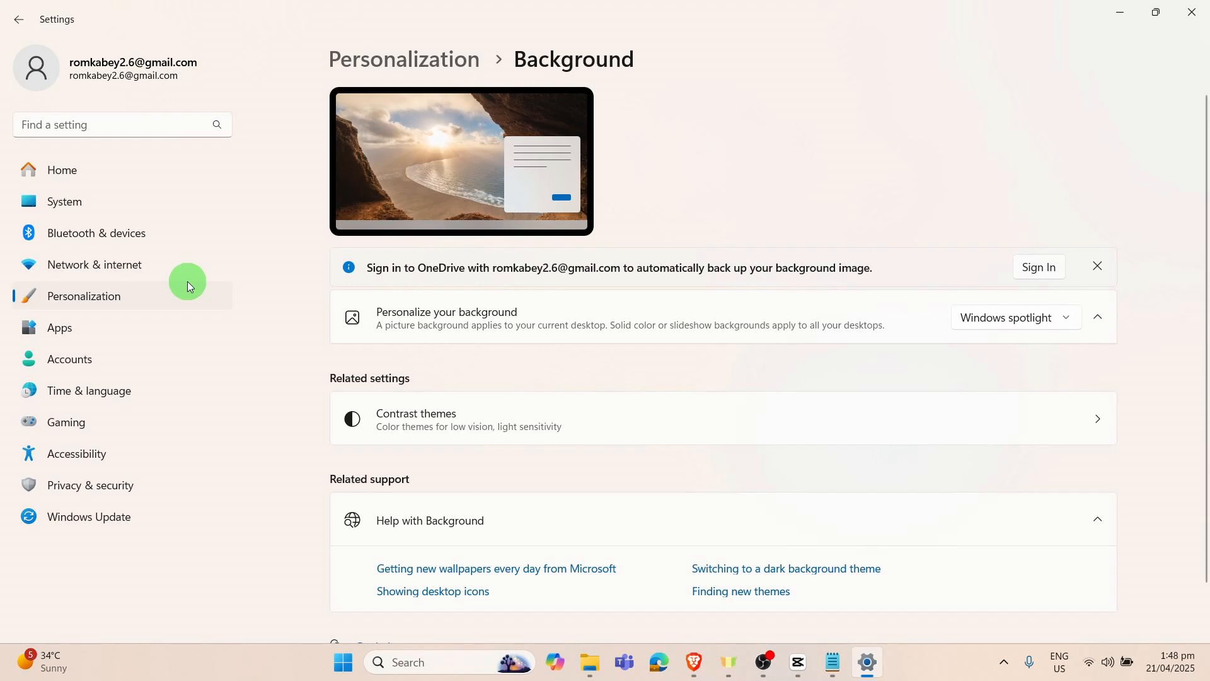
left_click(179, 268)
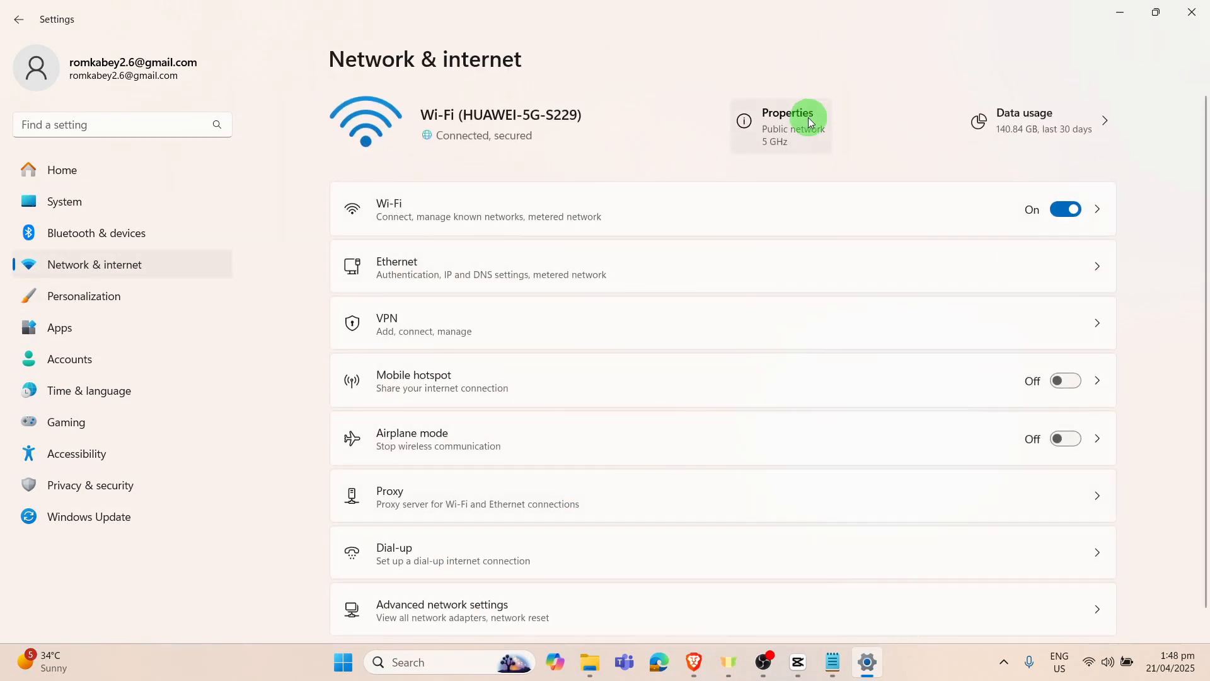
mouse_move(808, 241)
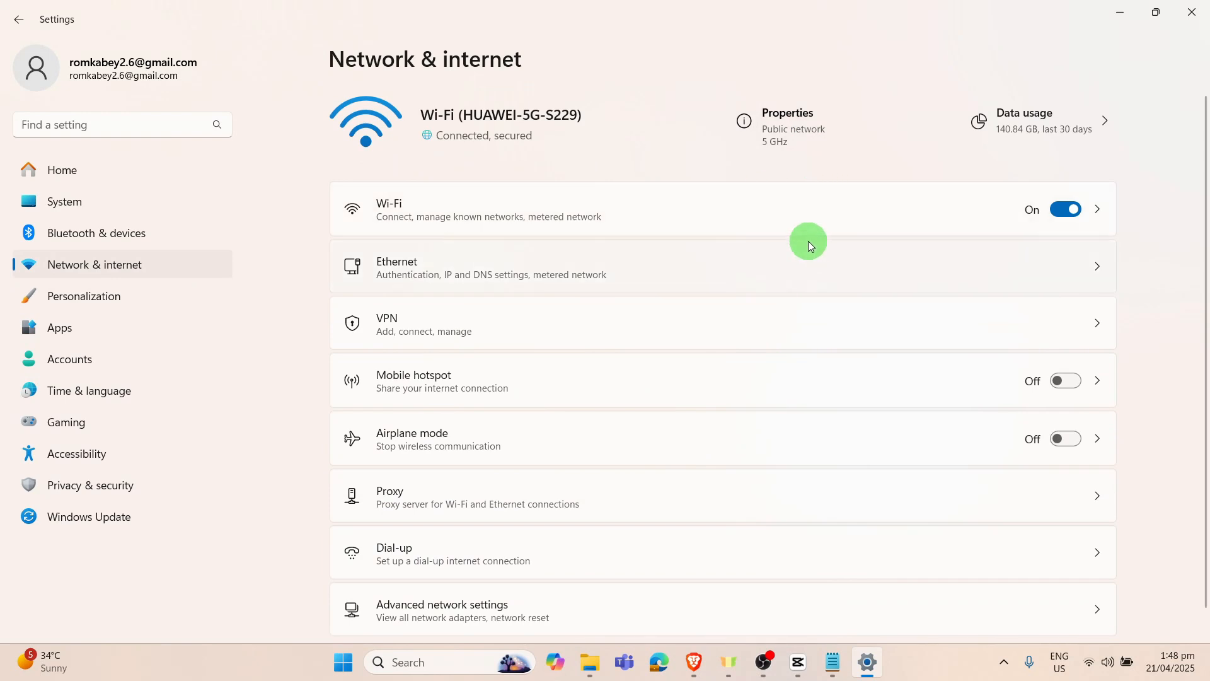
mouse_move(716, 231)
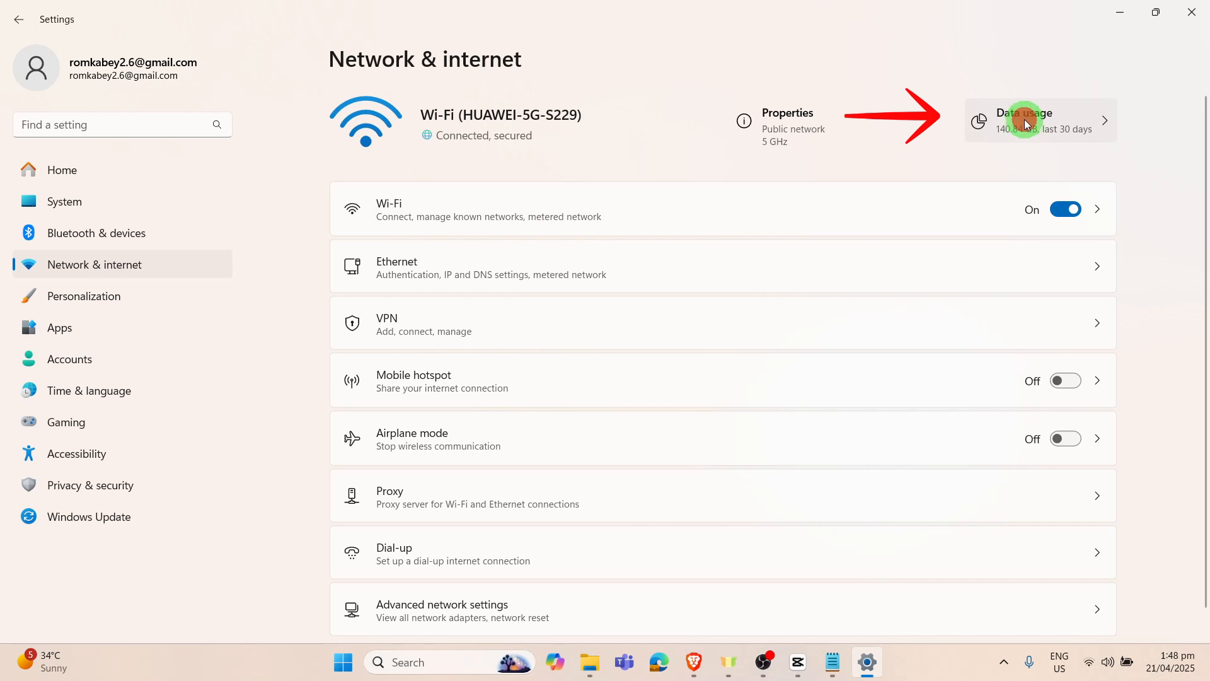
- Show the Data usage page with the 30-day per-app breakdown (140.84 GB)
left_click(1025, 121)
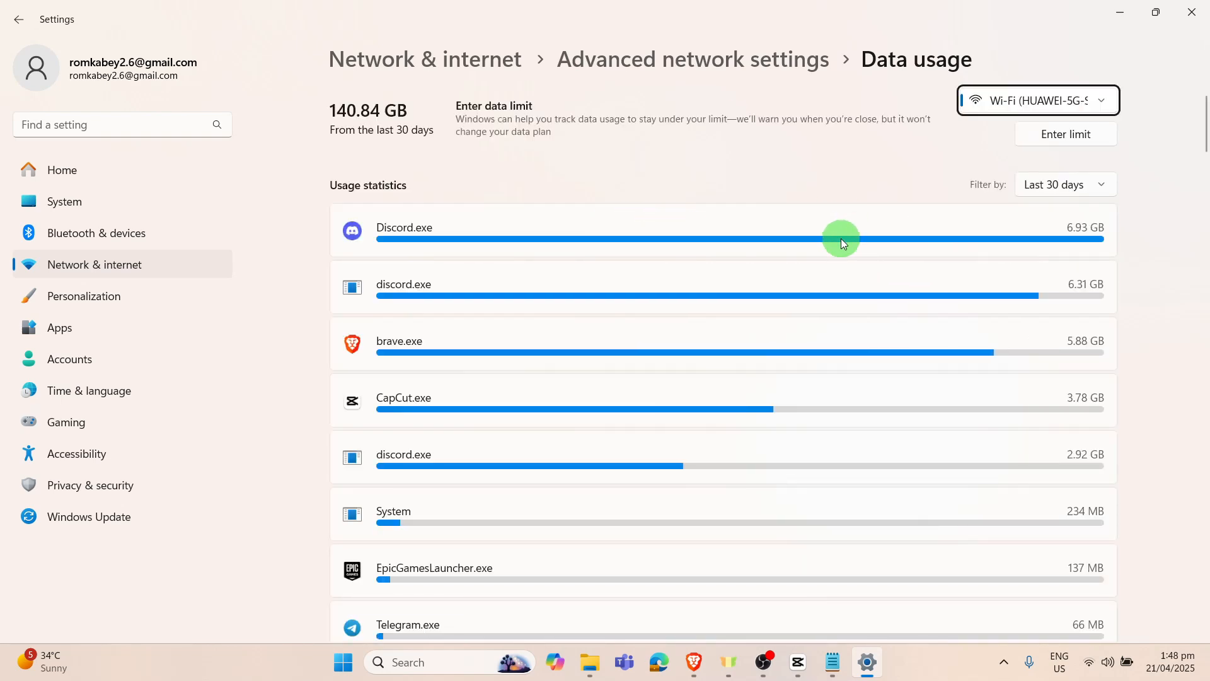
mouse_move(857, 240)
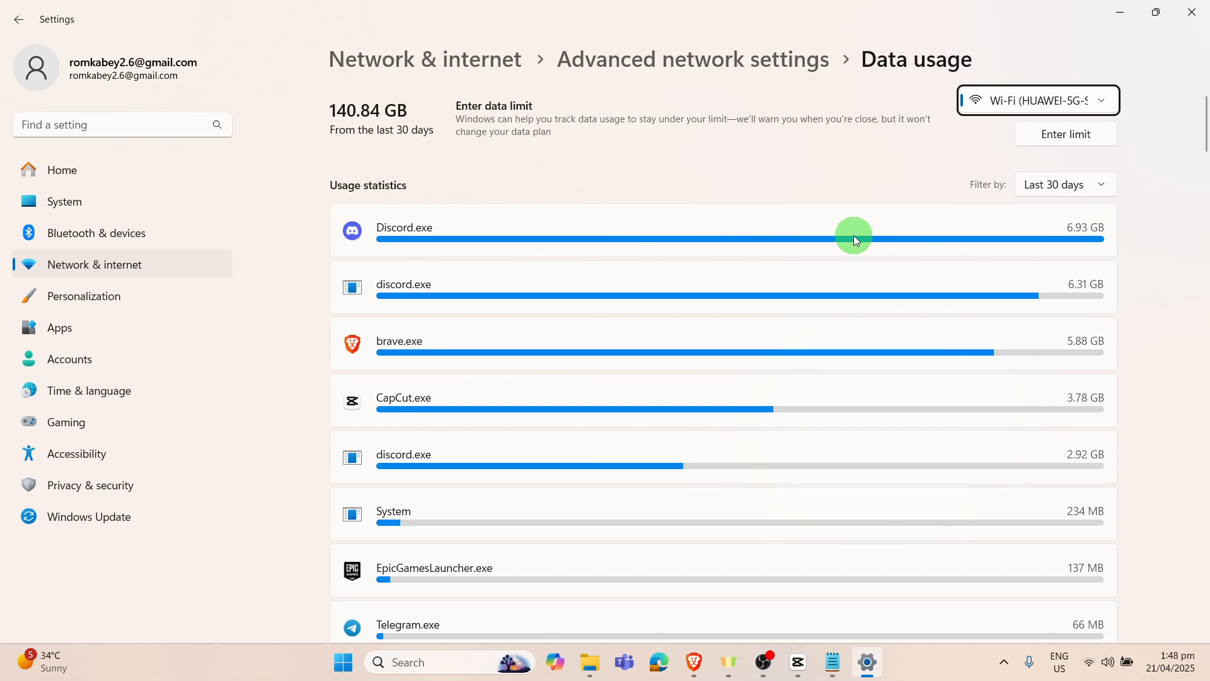
mouse_move(1009, 222)
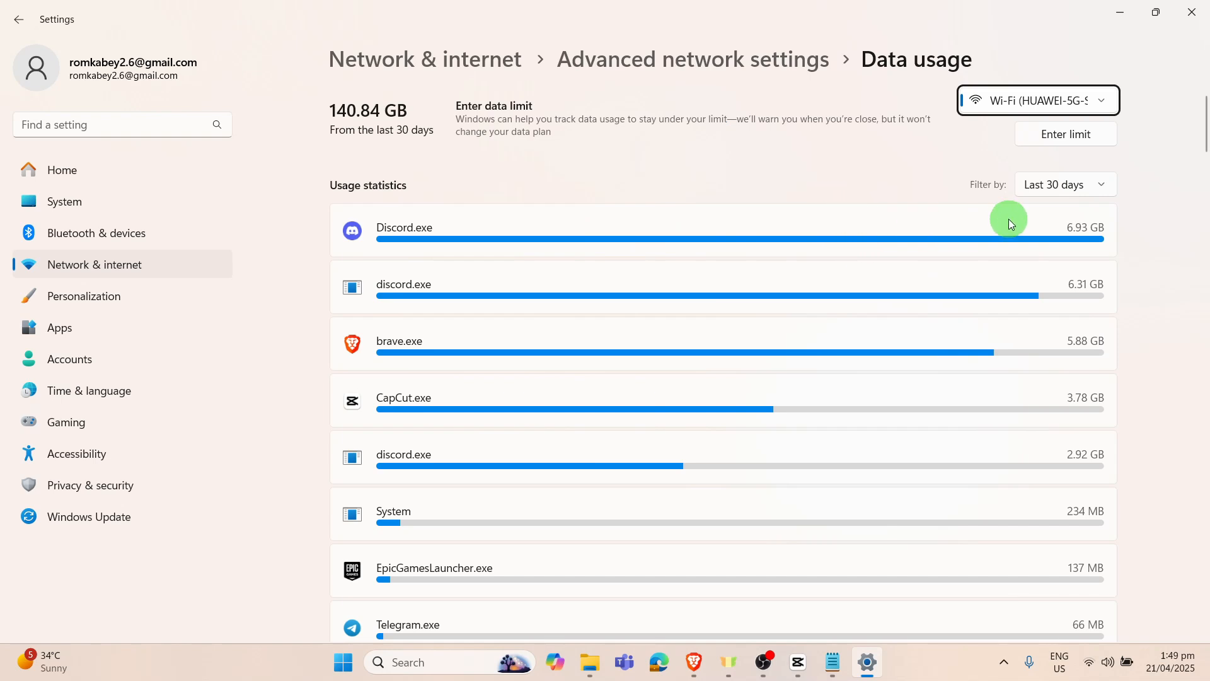
mouse_move(925, 164)
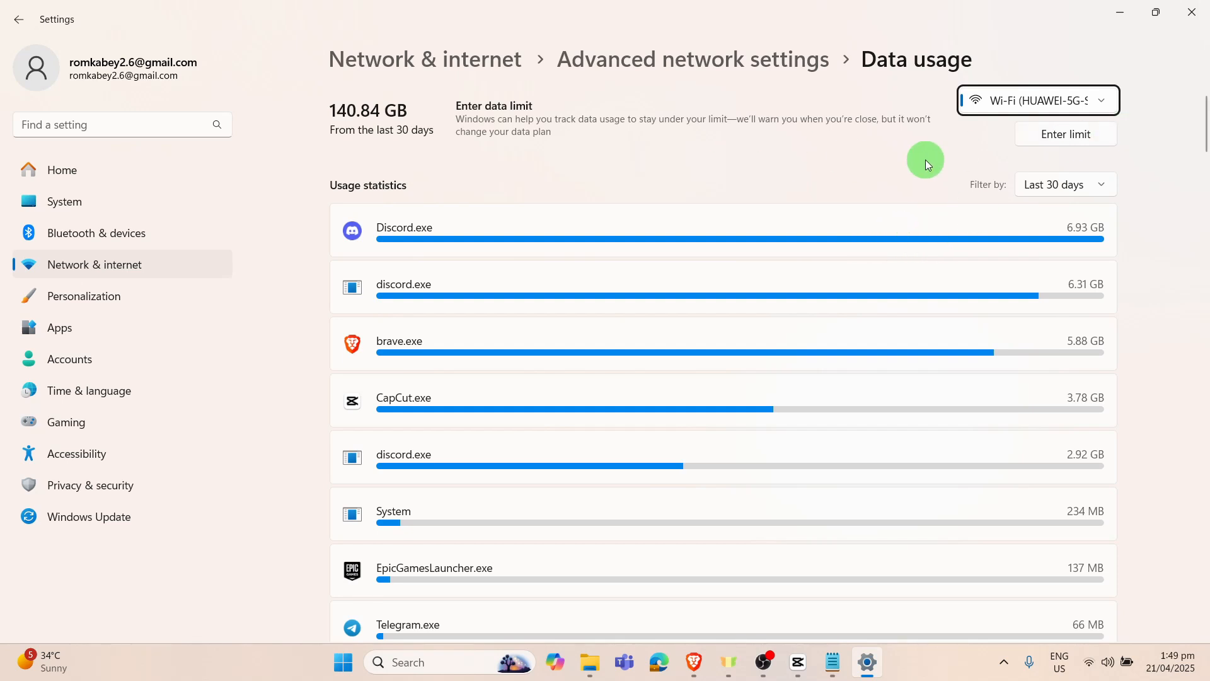
mouse_move(935, 165)
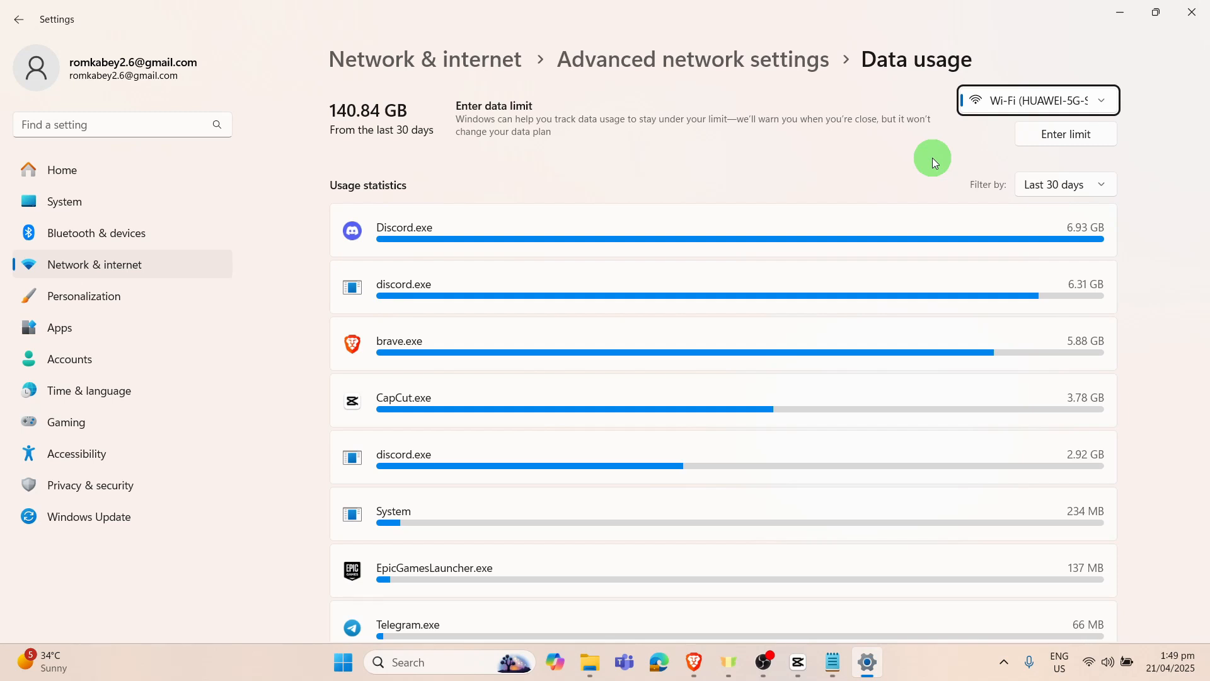
mouse_move(1028, 153)
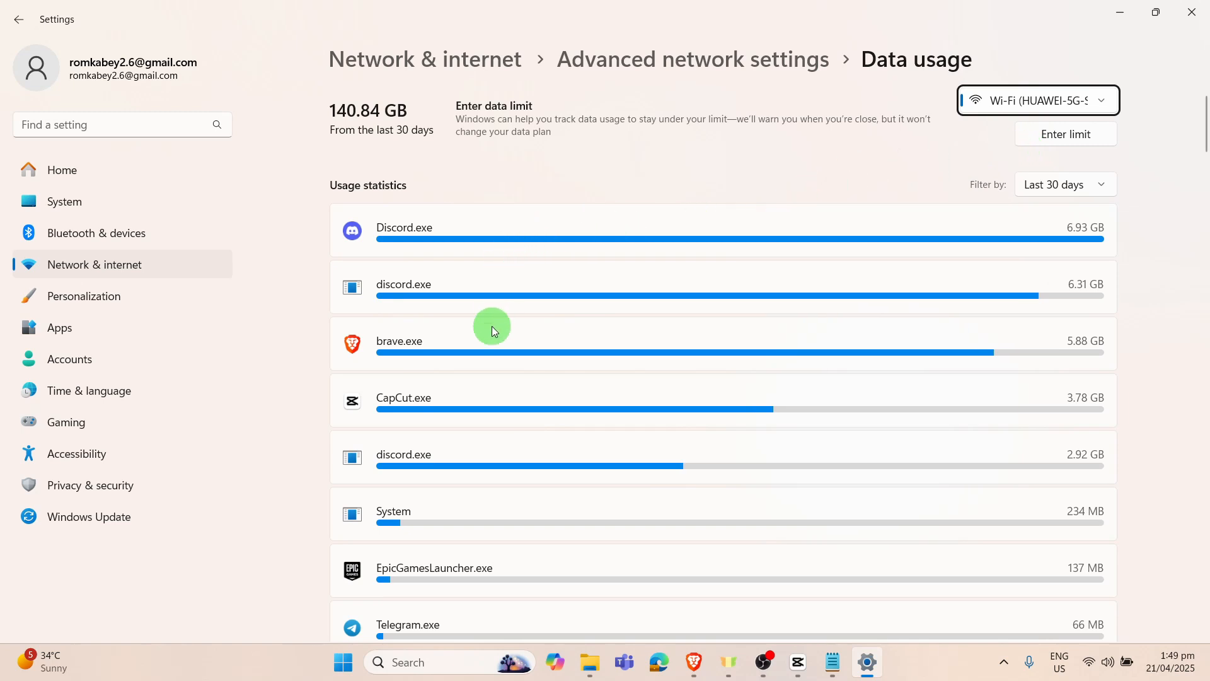
mouse_move(139, 395)
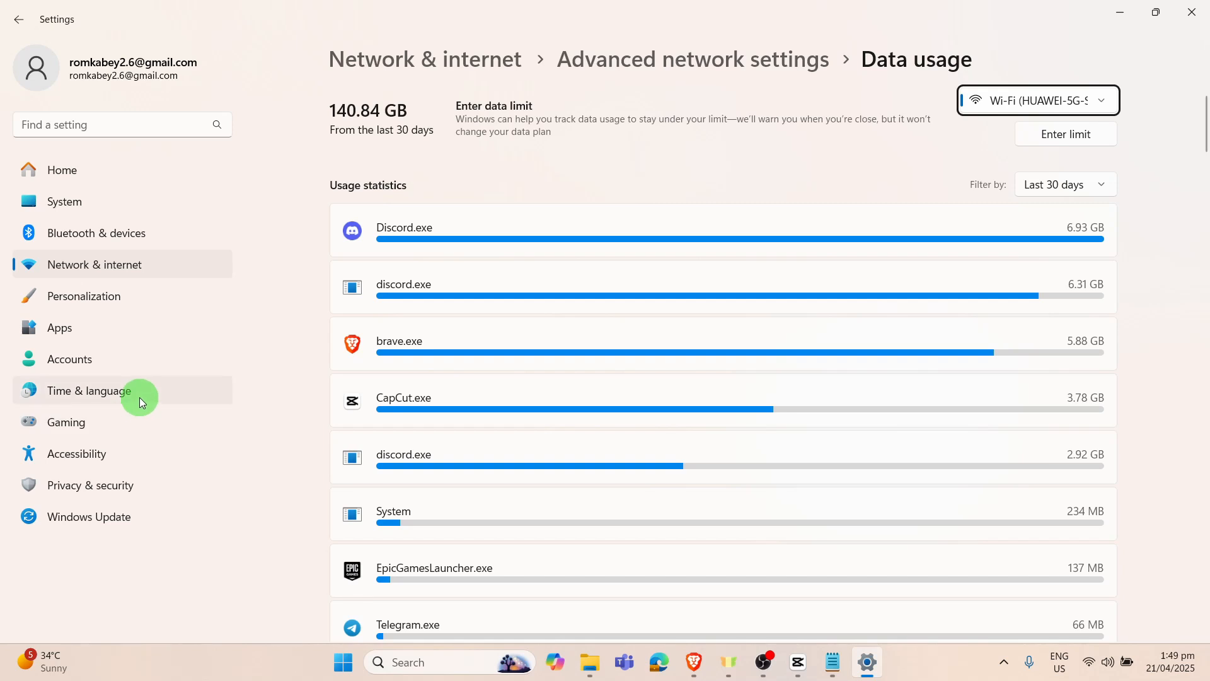
- Find 'time' in settings search and go to Date & time
left_click(123, 126)
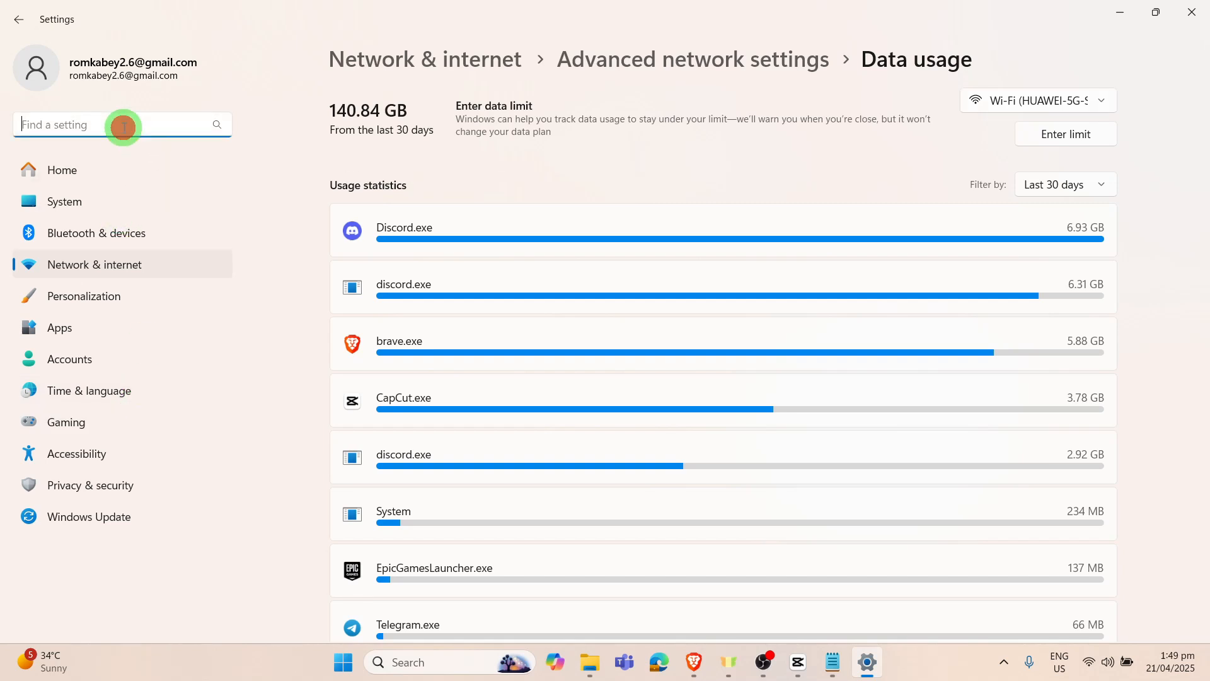
type("time")
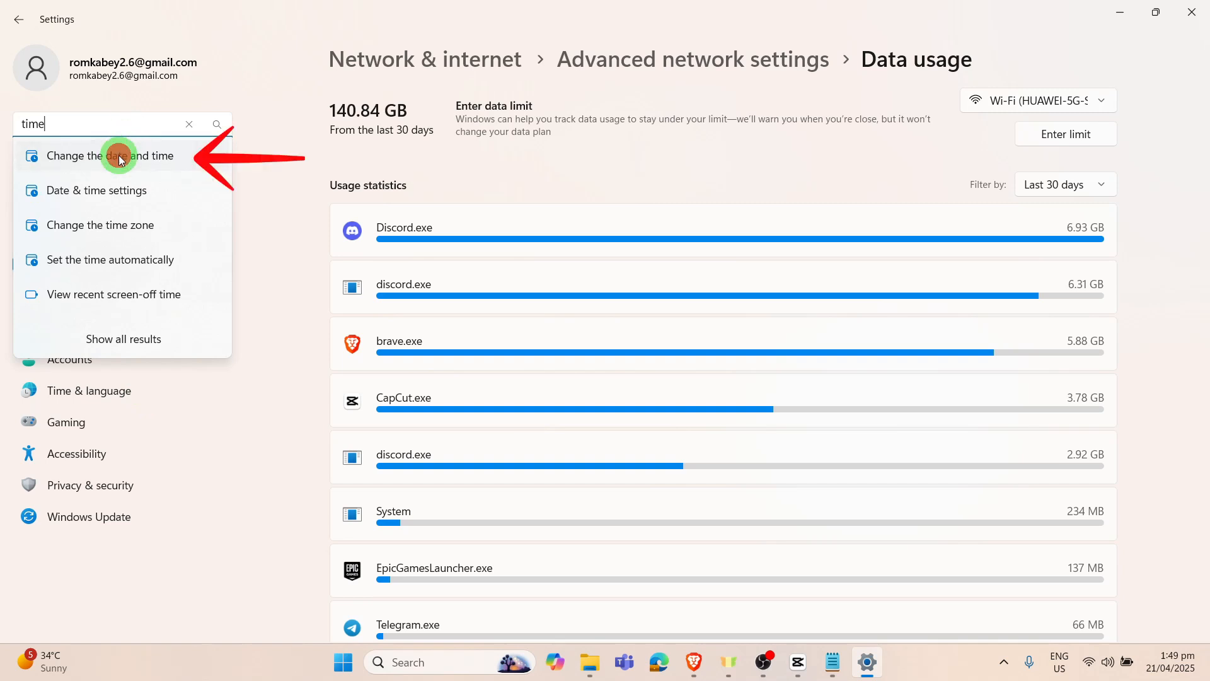
left_click(119, 157)
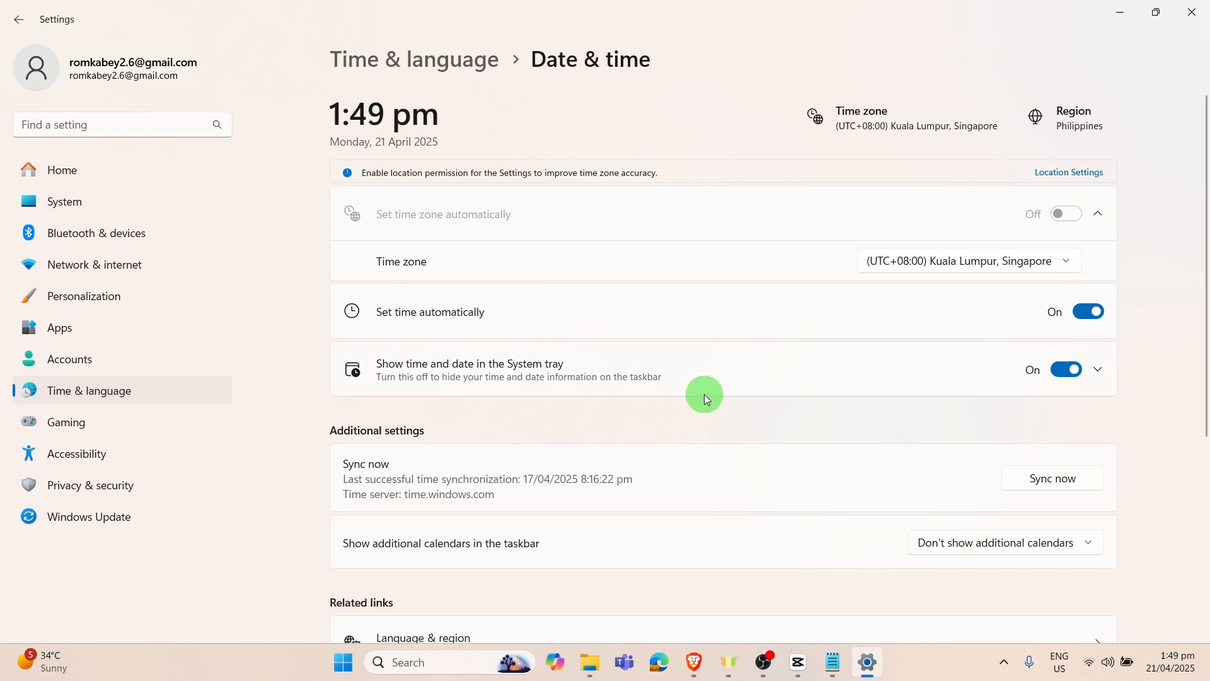
mouse_move(1022, 290)
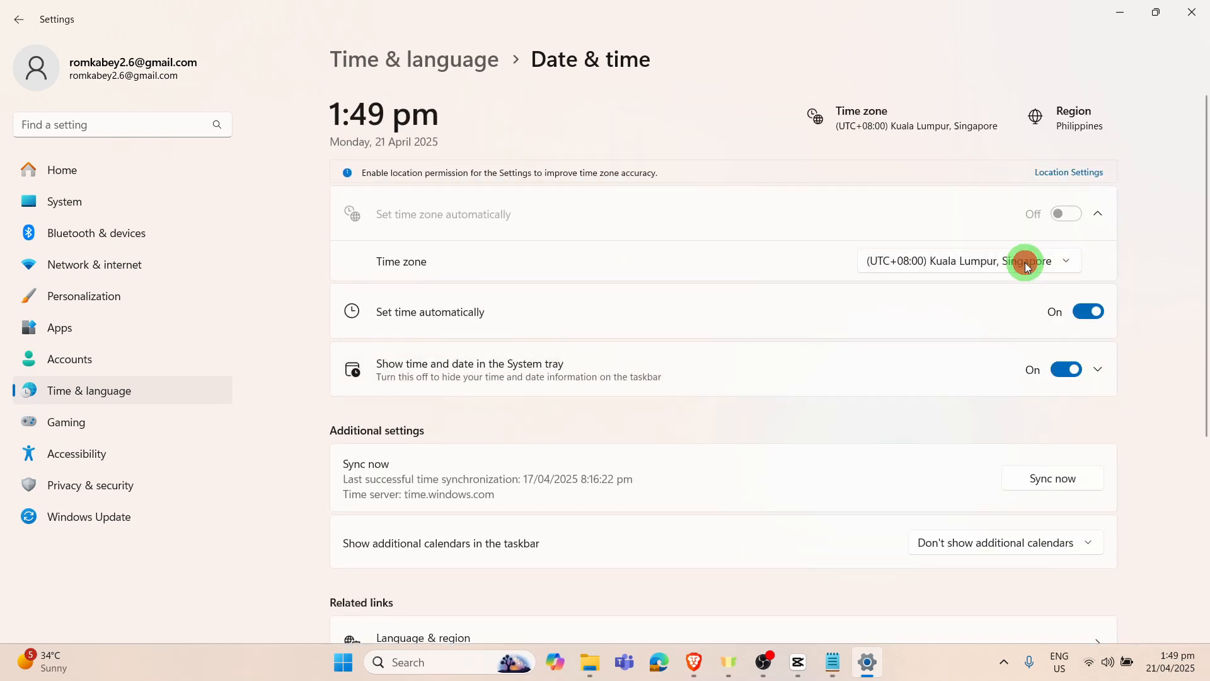
- Switch off Set time automatically and reveal the sync section
scroll("down", 3)
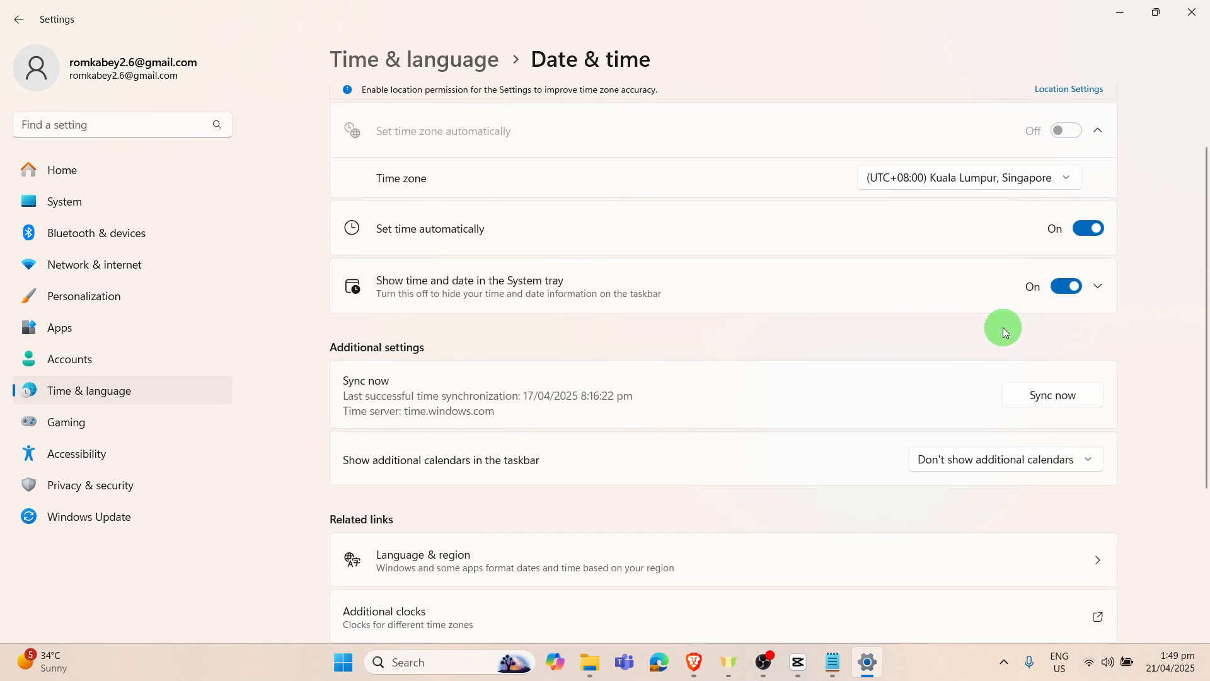
scroll("down", 3)
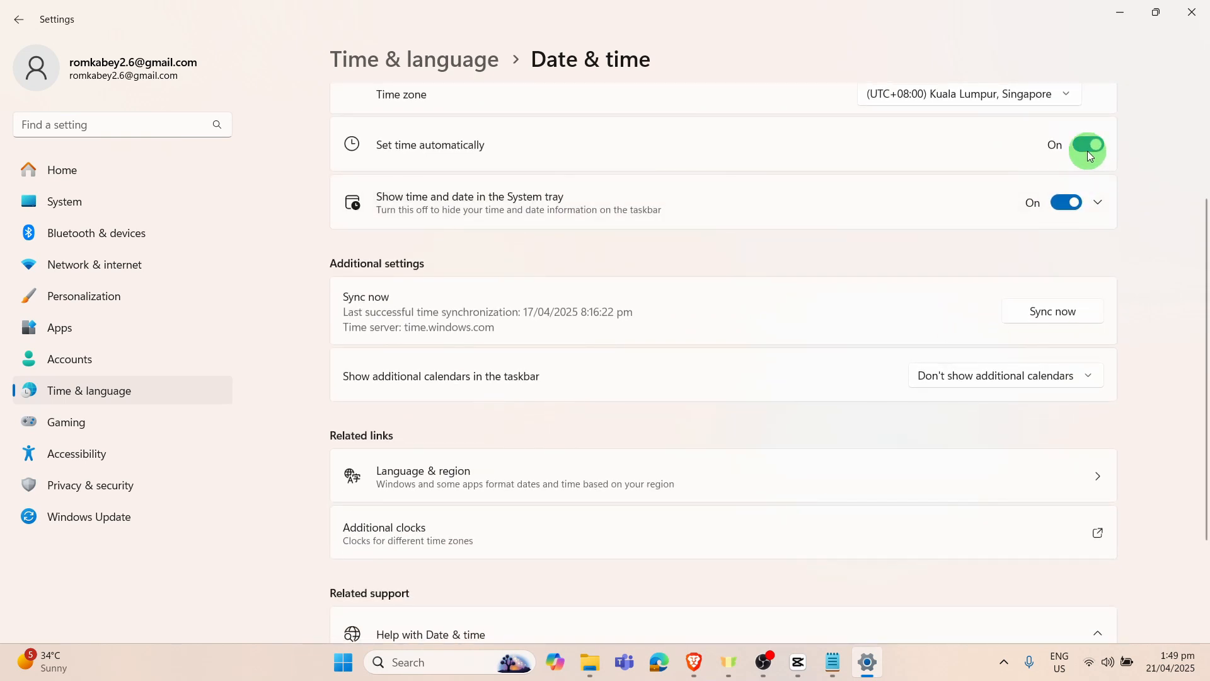
left_click(1087, 147)
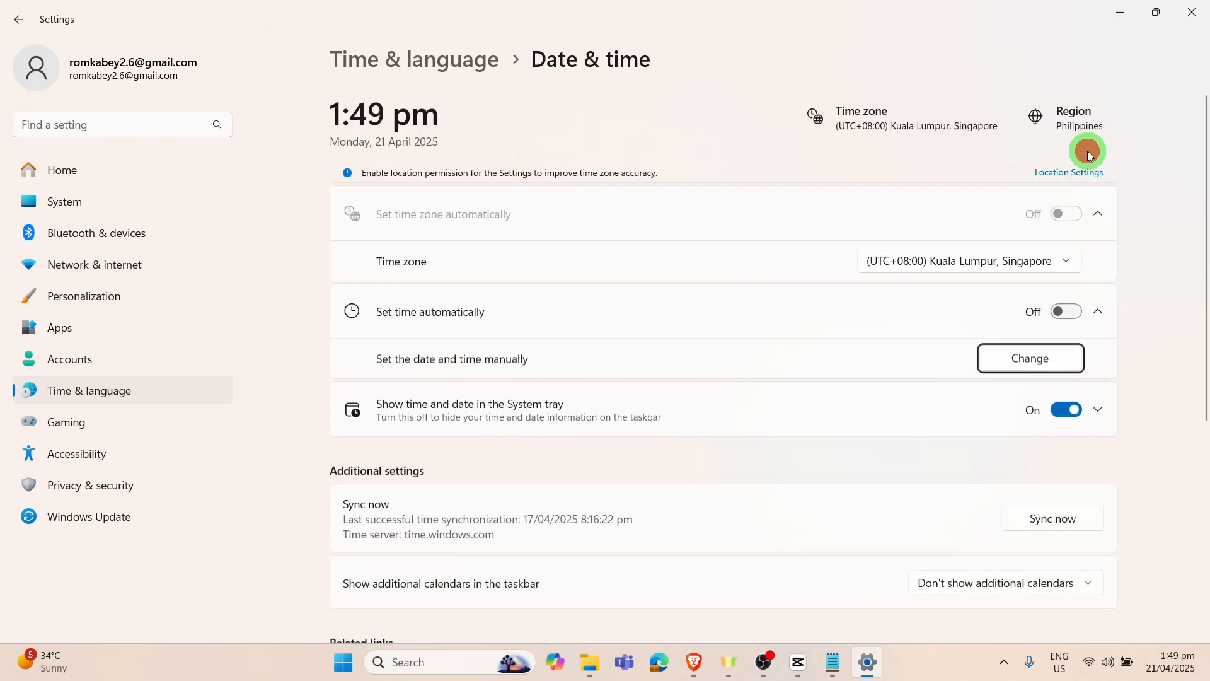
scroll("down", 3)
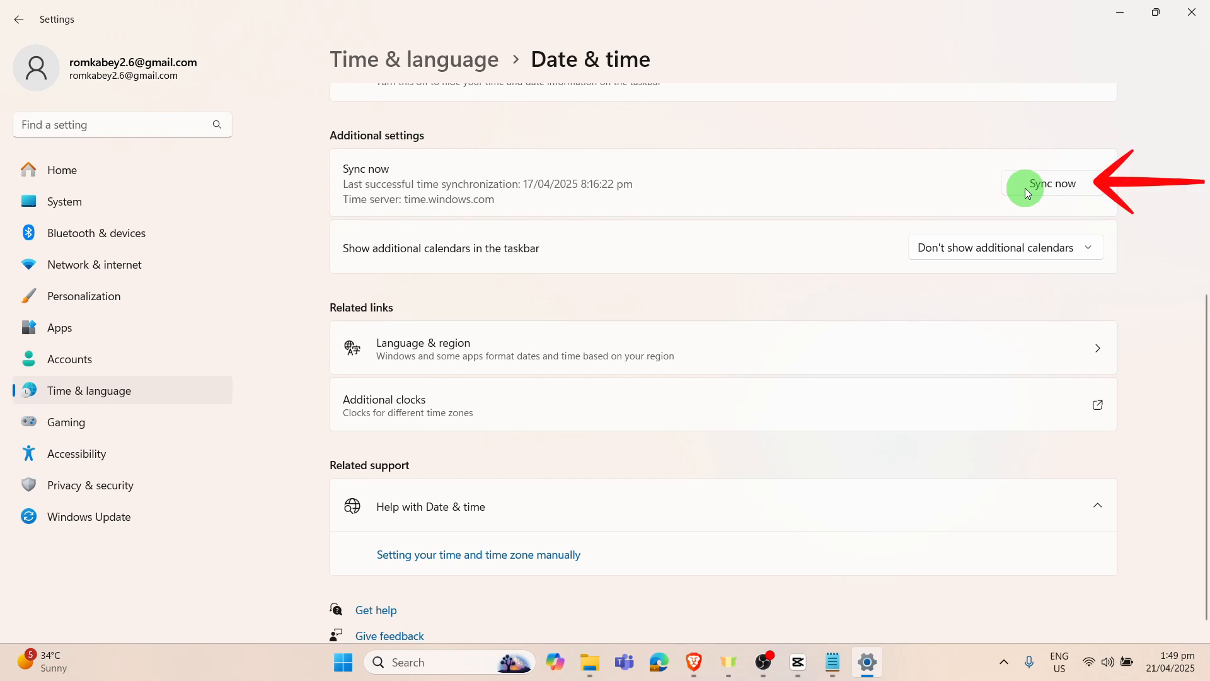
- Sync the clock with time.windows.com, last sync now 21/04/2025 1:49:54 pm
left_click(1027, 184)
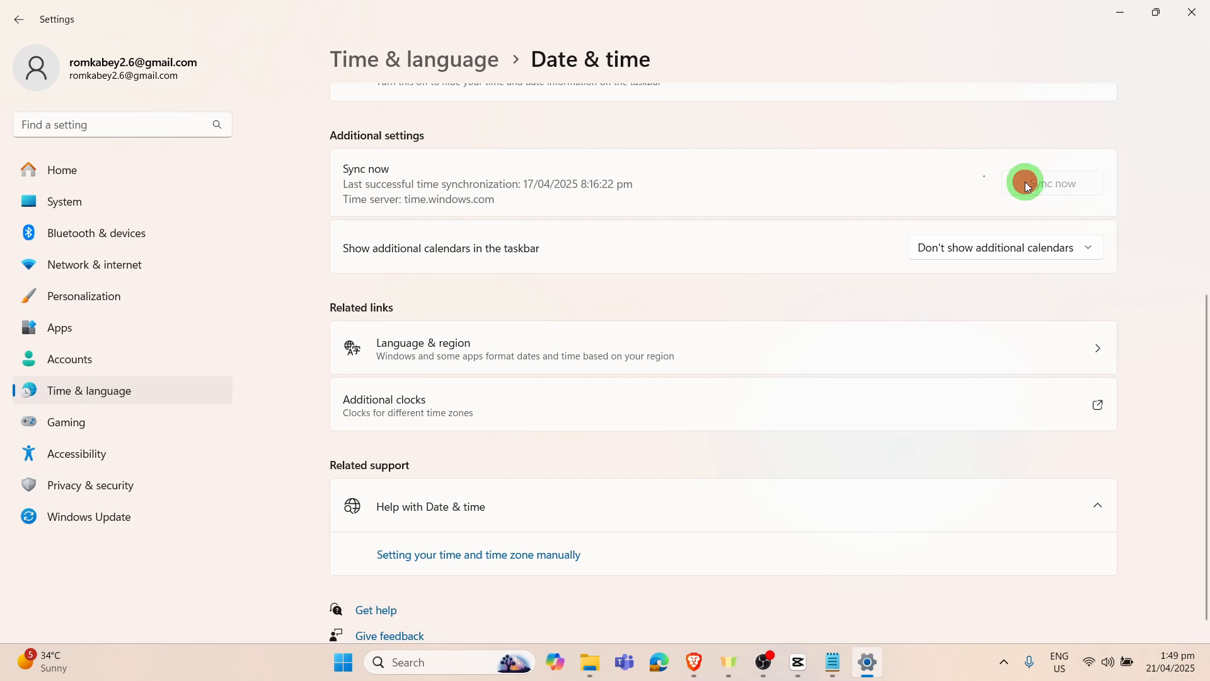
left_click(1026, 183)
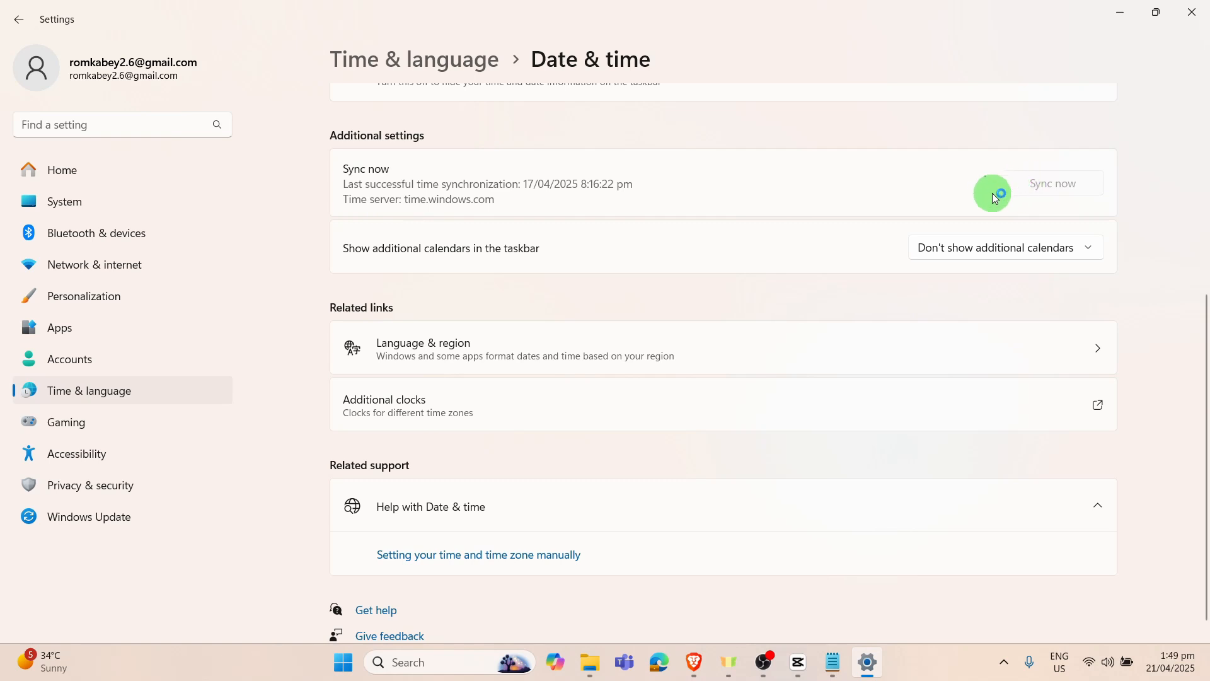
left_click(1052, 183)
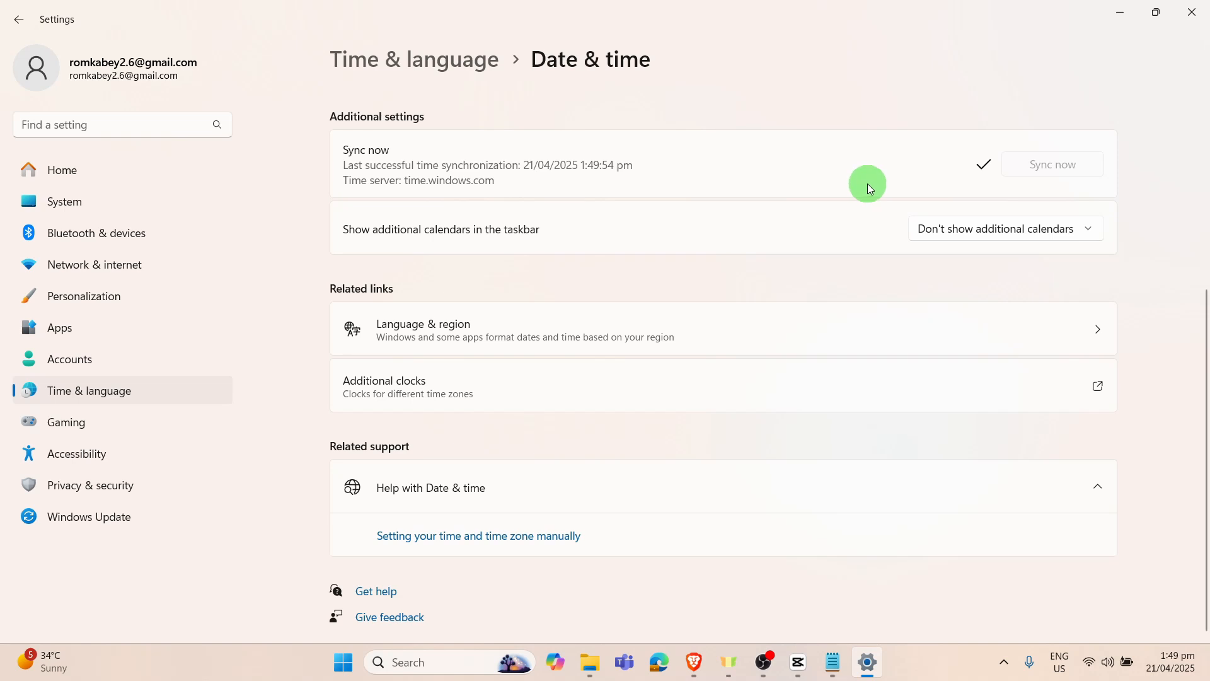
mouse_move(877, 187)
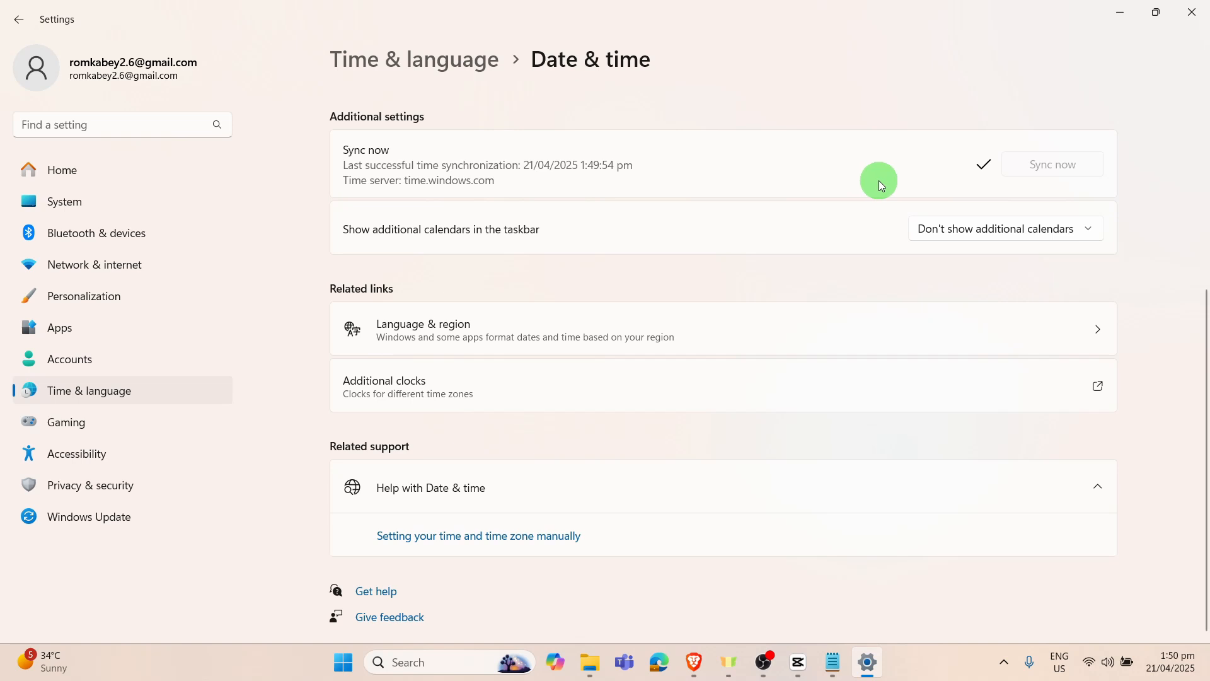
mouse_move(887, 187)
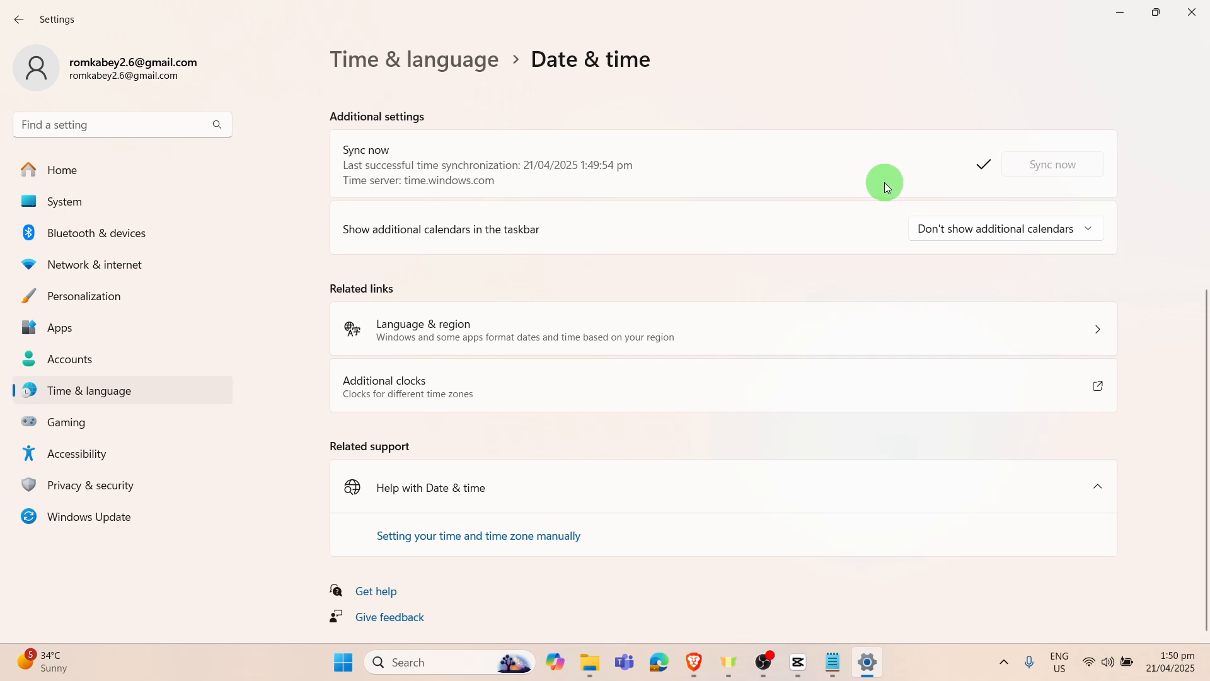
mouse_move(893, 186)
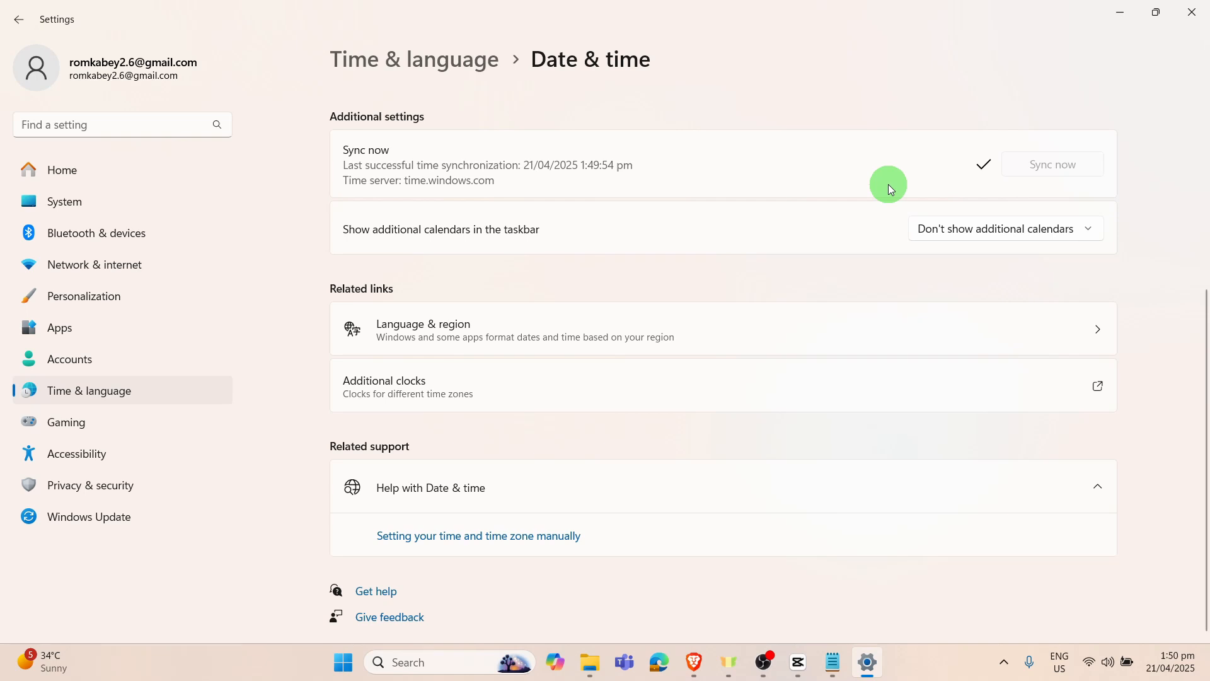
mouse_move(916, 200)
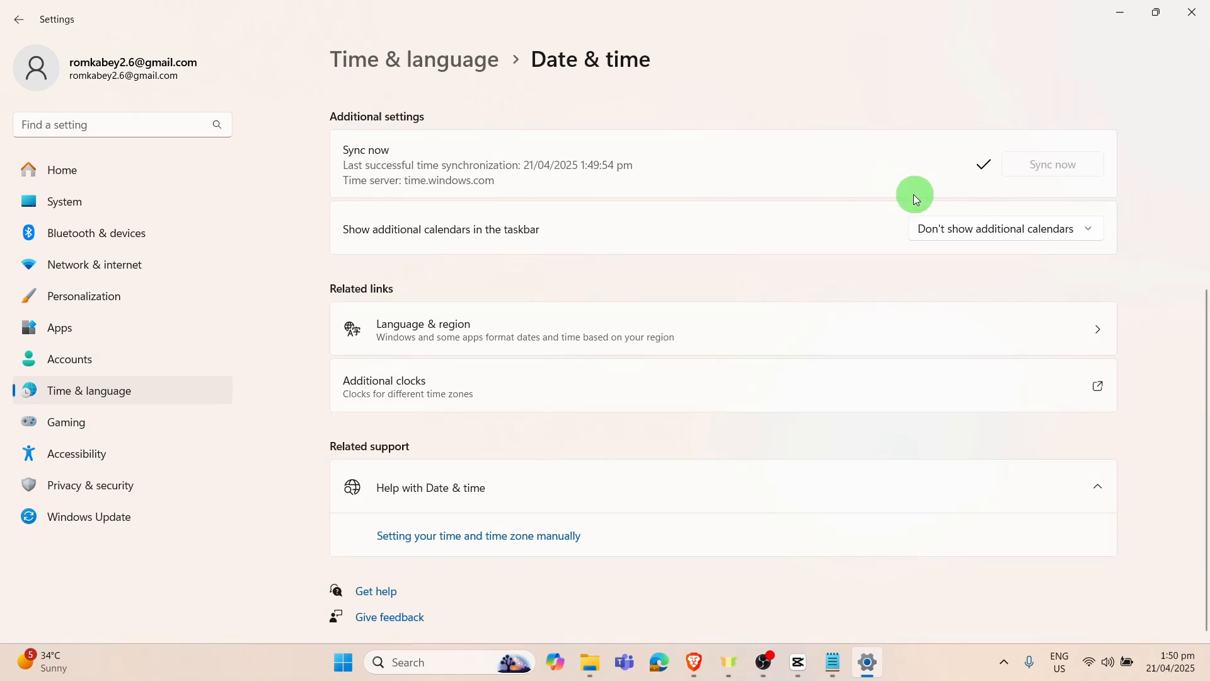